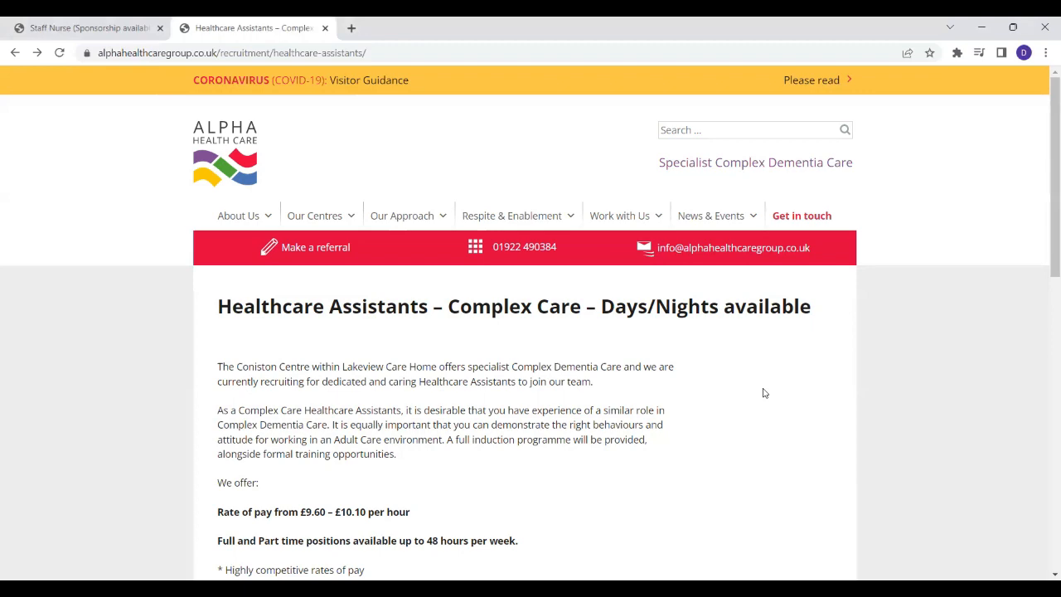
{"action": "mouse_move", "coordinate": [787, 385]}
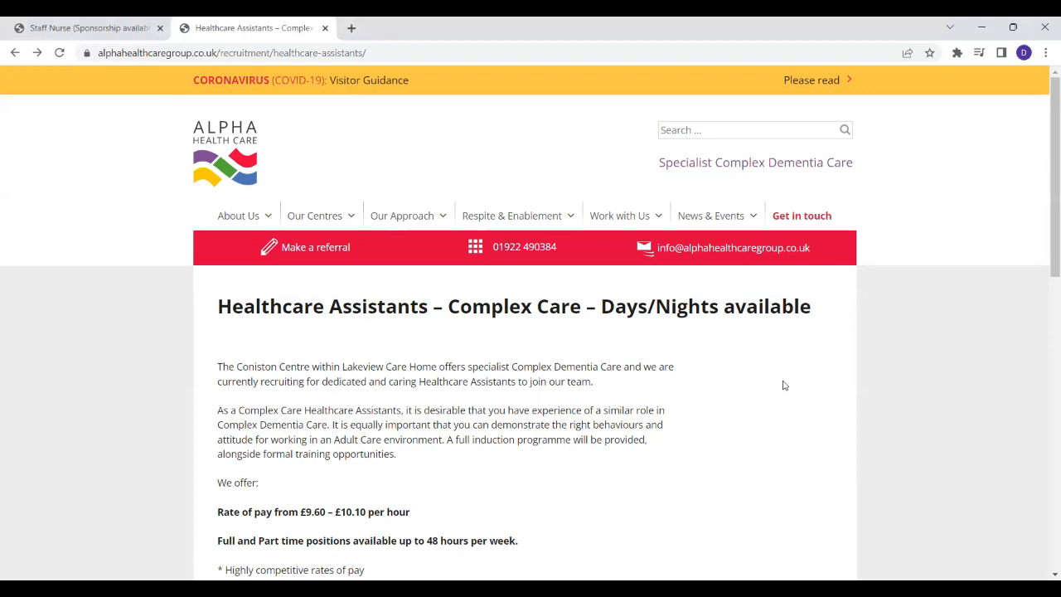
Read down through the opening of the Healthcare Assistants job description.
{"action": "scroll", "scroll_direction": "down", "scroll_amount": 3}
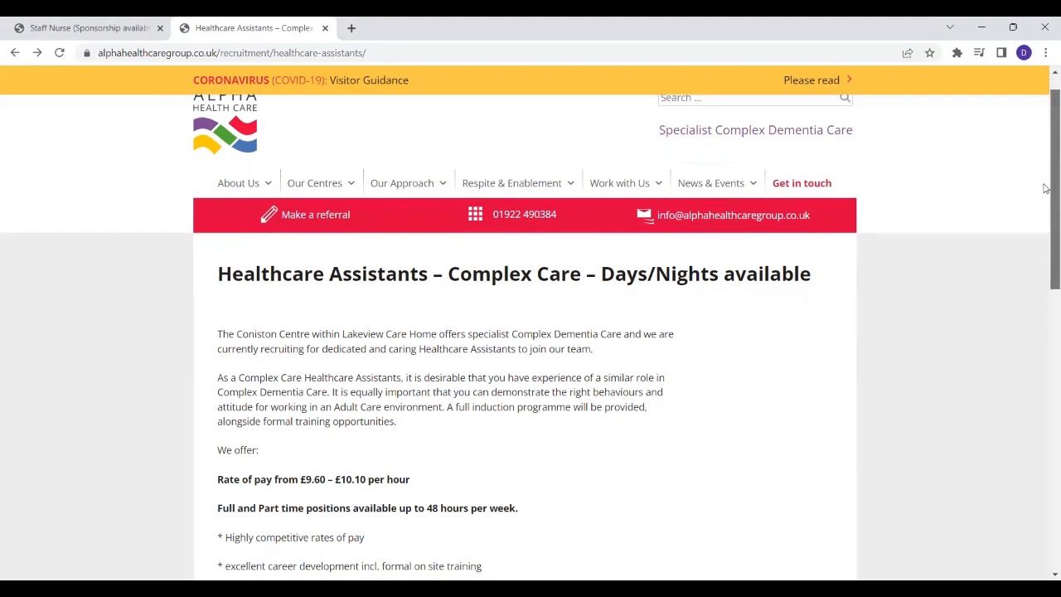
{"action": "scroll", "scroll_direction": "down", "scroll_amount": 3}
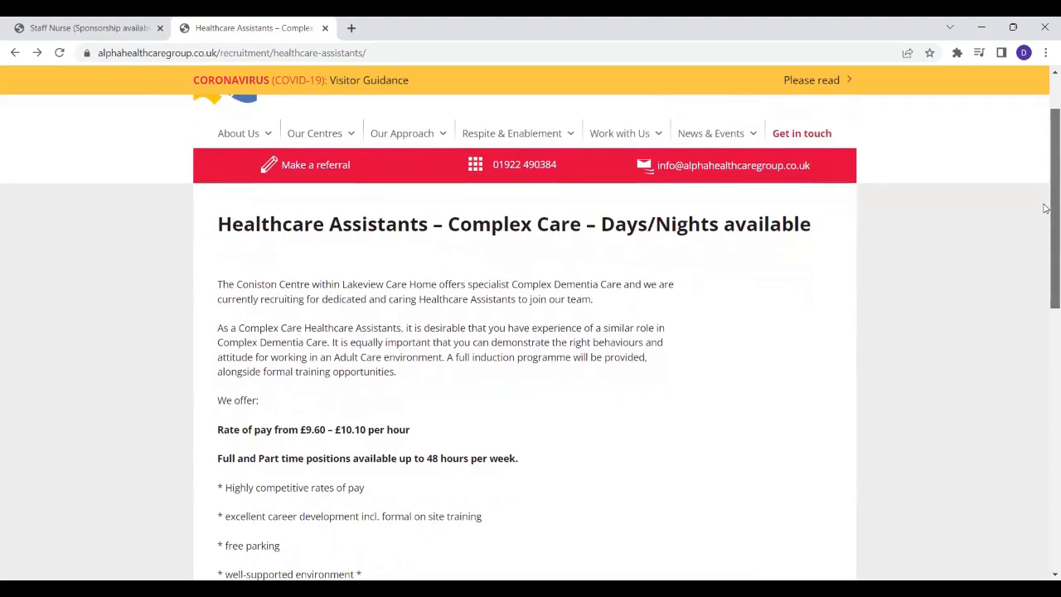
{"action": "scroll", "scroll_direction": "down", "scroll_amount": 3}
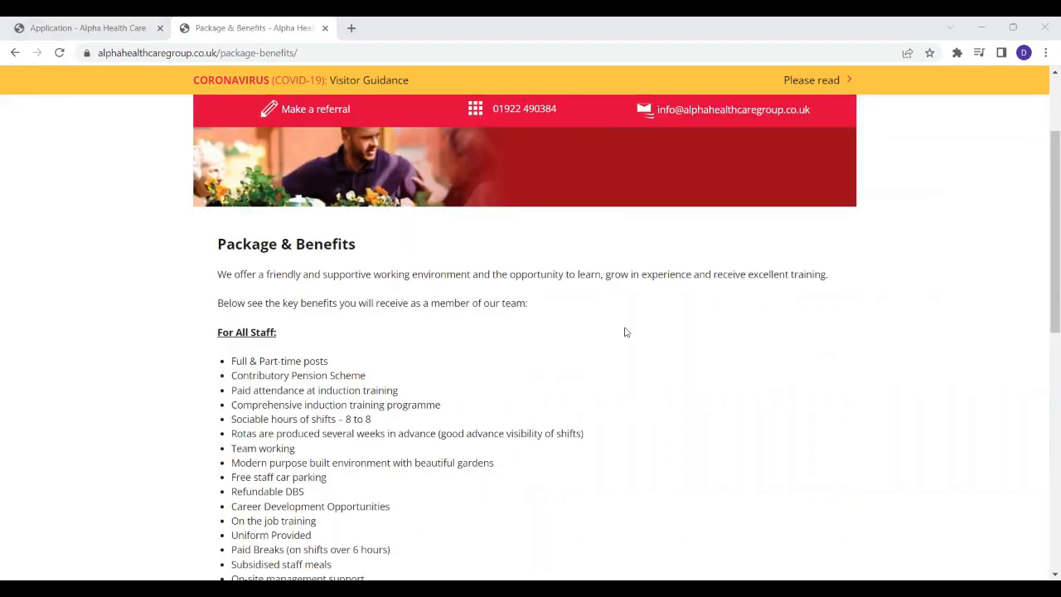
{"action": "mouse_move", "coordinate": [220, 272]}
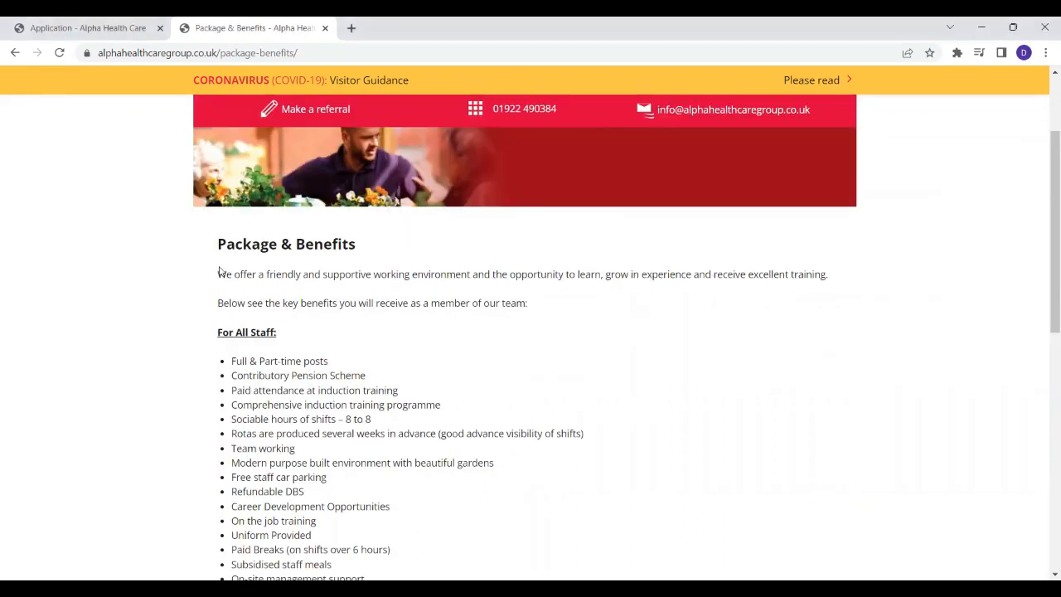
{"action": "scroll", "scroll_direction": "down", "scroll_amount": 3}
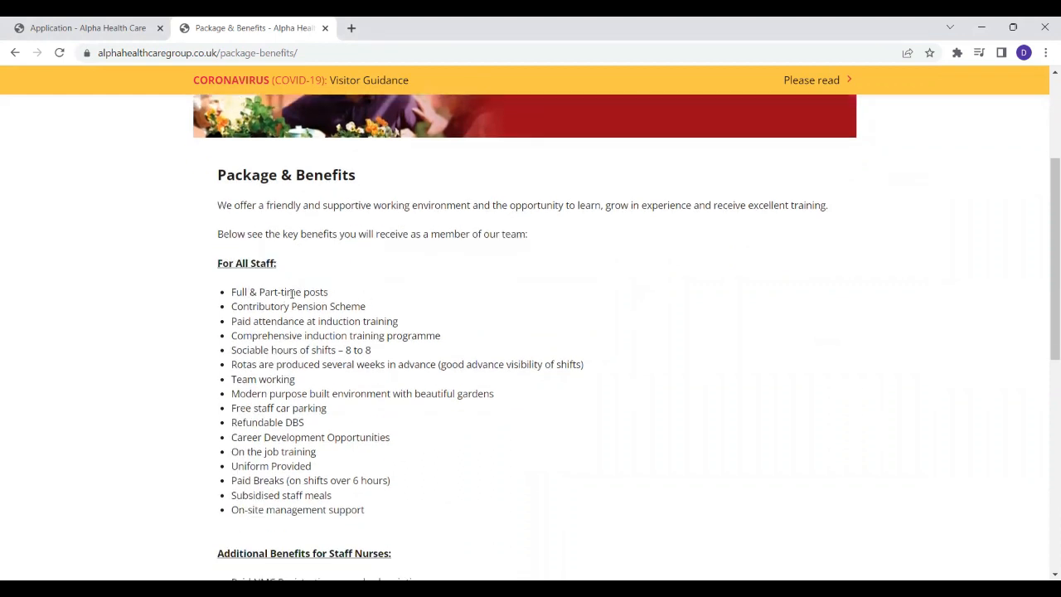
{"action": "mouse_move", "coordinate": [384, 298]}
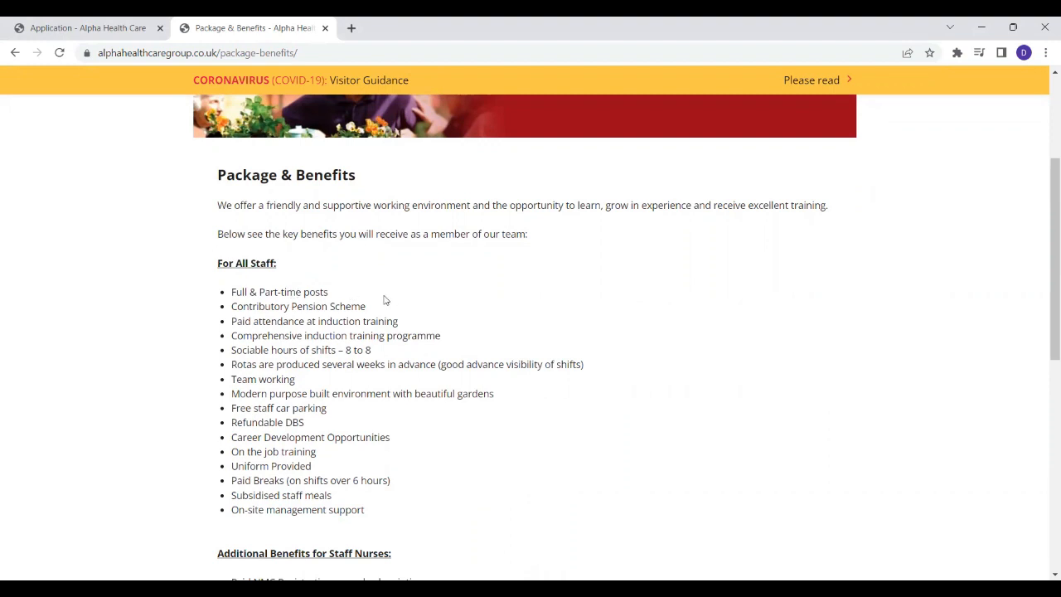
{"action": "scroll", "scroll_direction": "down", "scroll_amount": 3}
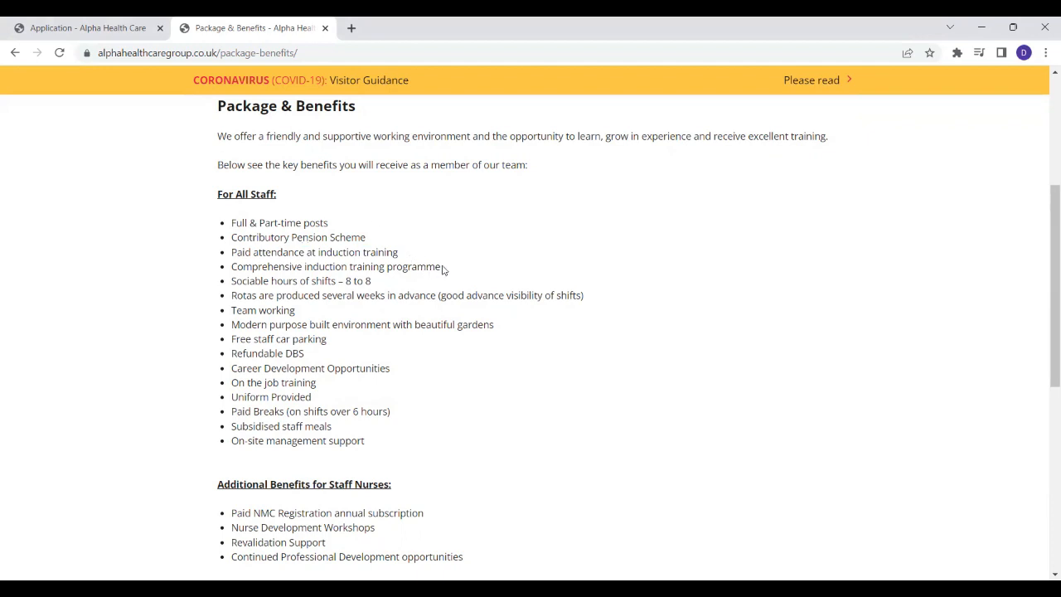
{"action": "left_click_drag", "start_coordinate": [282, 368], "coordinate": [390, 368]}
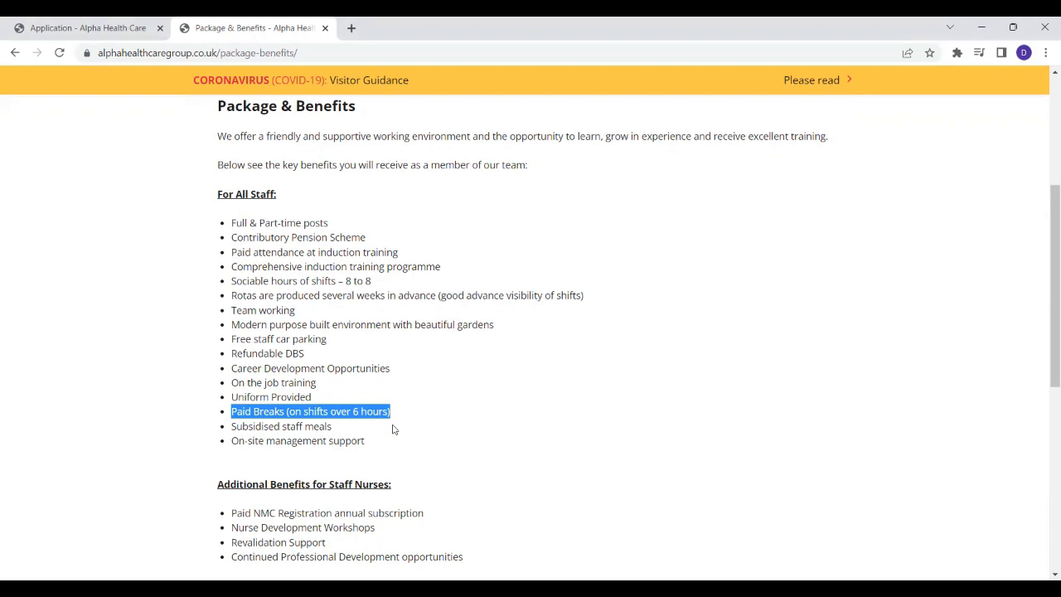
{"action": "scroll", "scroll_direction": "down", "scroll_amount": 3}
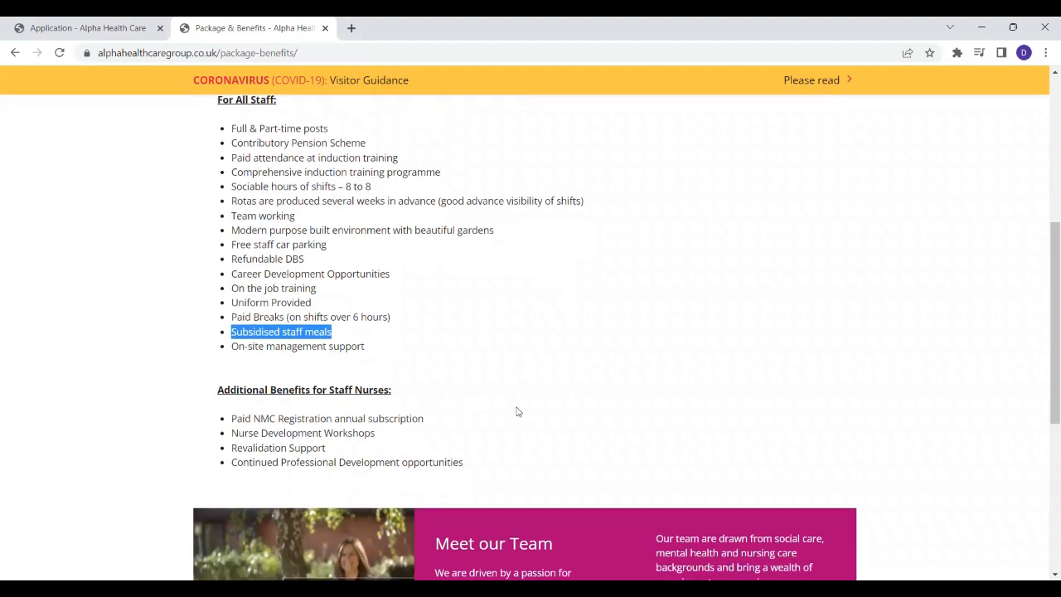
{"action": "scroll", "scroll_direction": "down", "scroll_amount": 3}
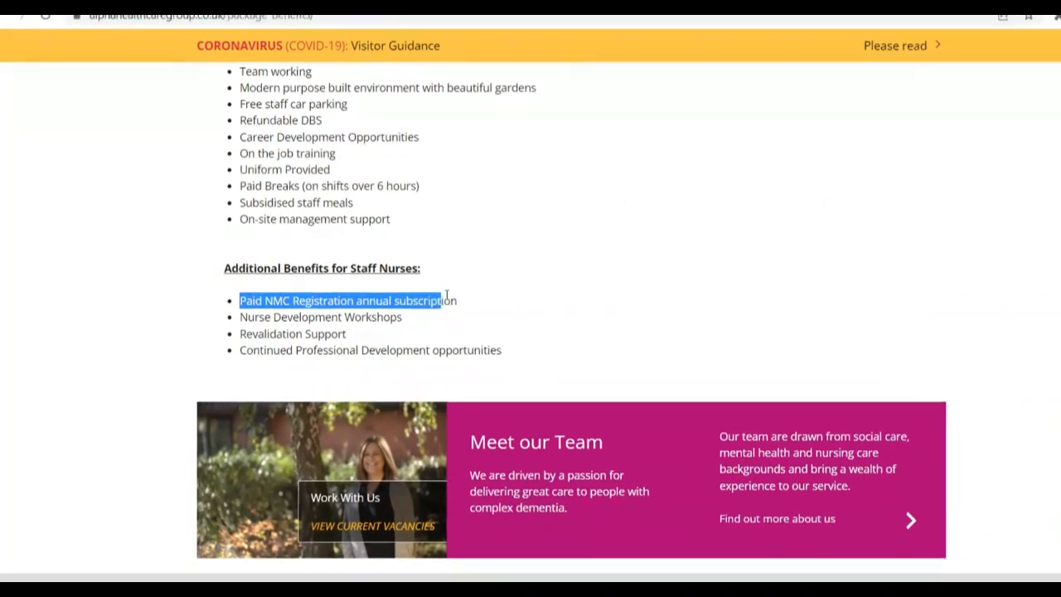
{"action": "scroll", "scroll_direction": "down", "scroll_amount": 3}
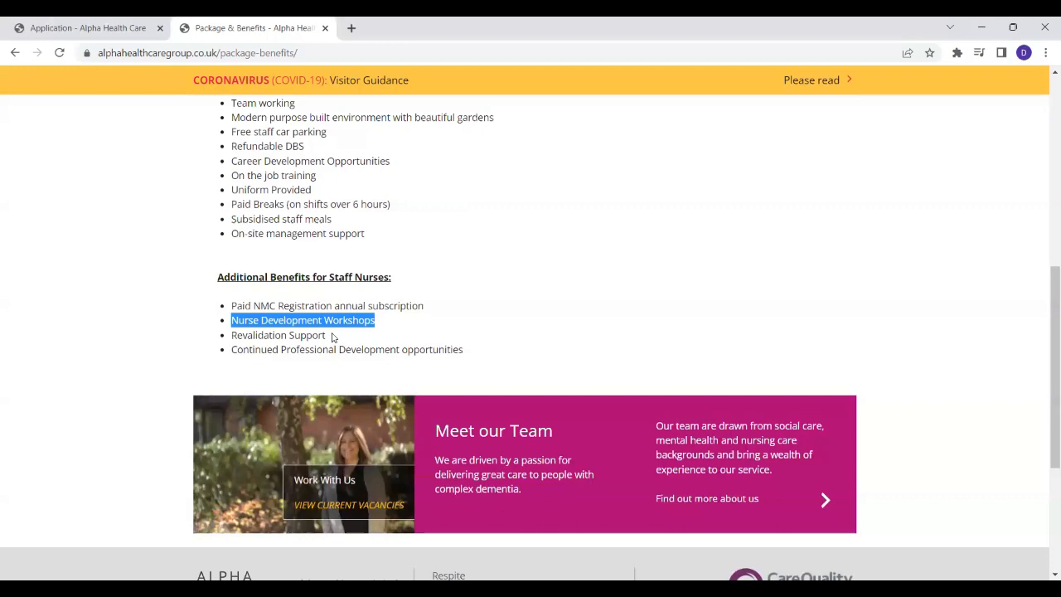
{"action": "scroll", "scroll_direction": "up", "scroll_amount": 3}
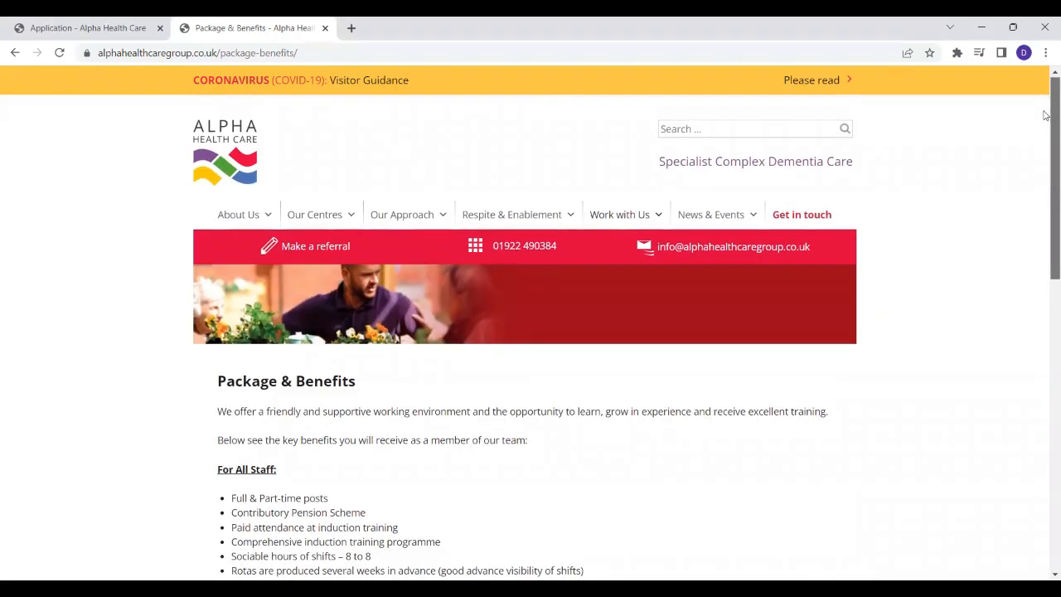
{"action": "scroll", "scroll_direction": "down", "scroll_amount": 3}
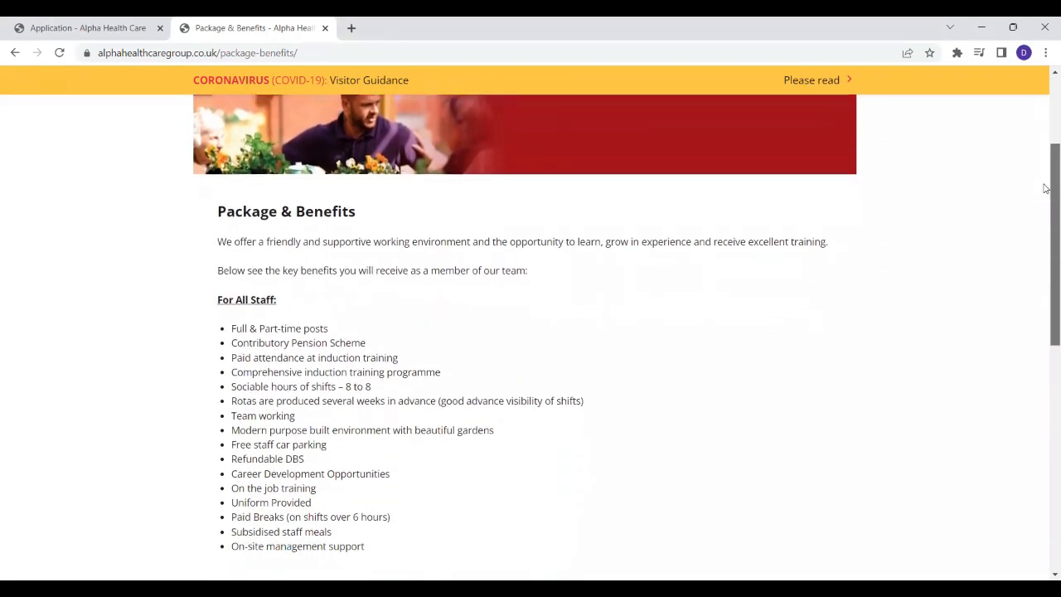
{"action": "scroll", "scroll_direction": "down", "scroll_amount": 3}
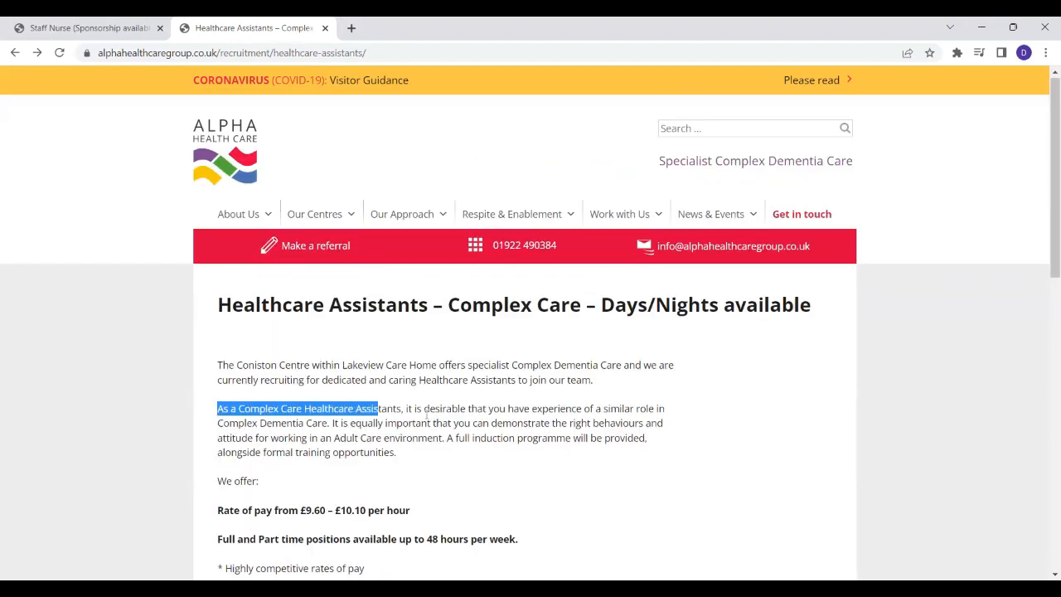
Highlight the dementia care experience, right behaviours, induction programme and full/part-time positions lines while reading.
{"action": "left_click_drag", "start_coordinate": [378, 408], "coordinate": [584, 408]}
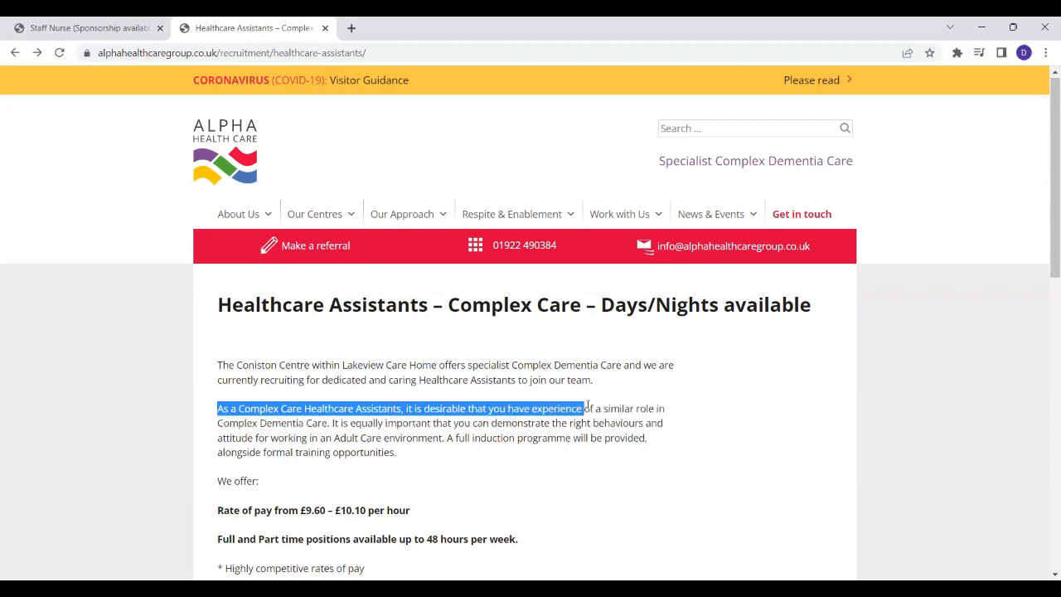
{"action": "scroll", "scroll_direction": "down", "scroll_amount": 3}
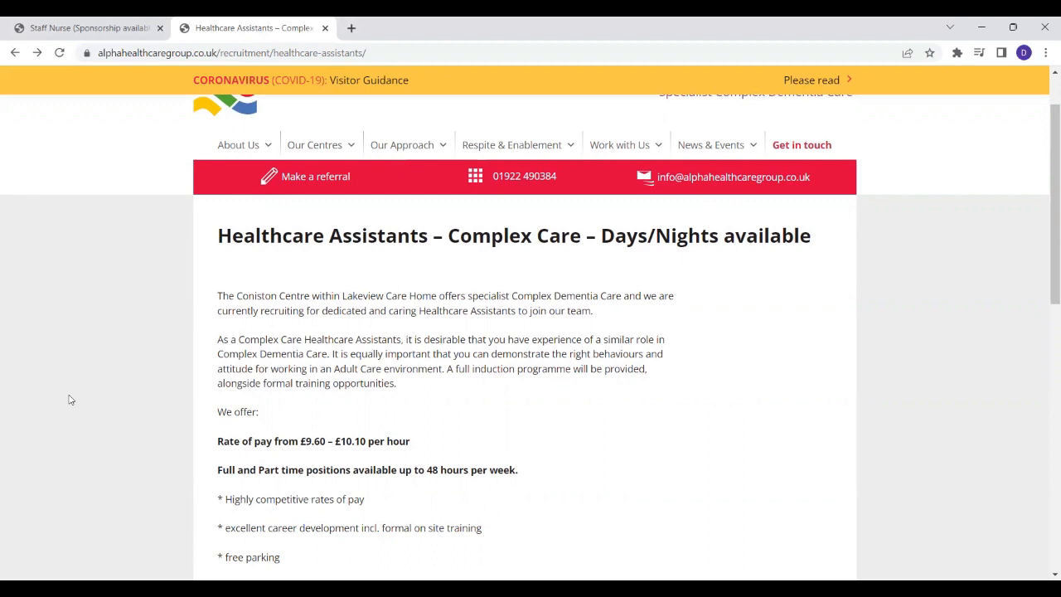
{"action": "mouse_move", "coordinate": [381, 380]}
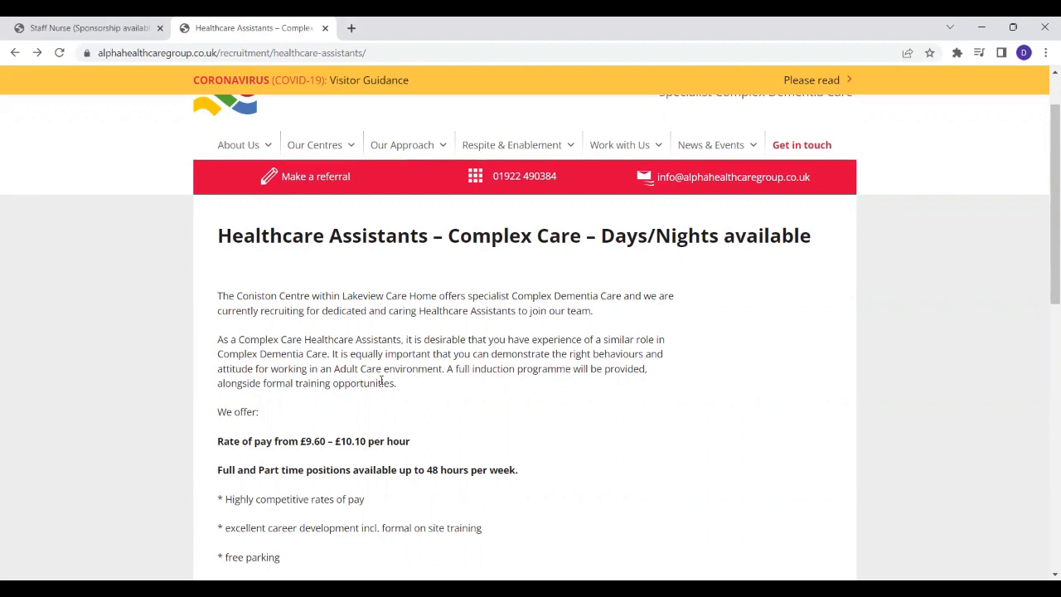
{"action": "left_click_drag", "start_coordinate": [332, 355], "coordinate": [397, 355]}
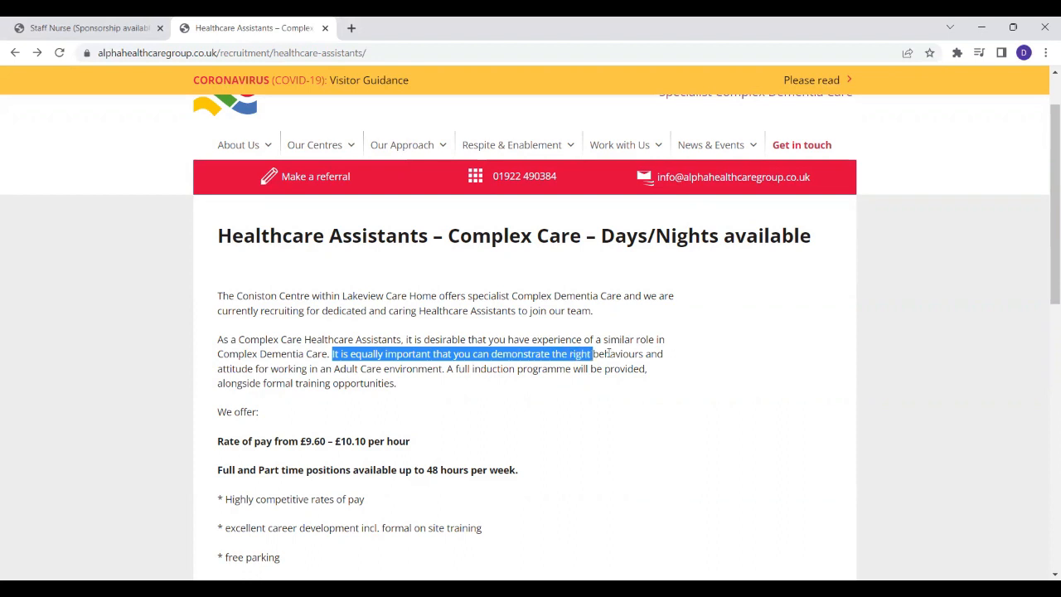
{"action": "left_click_drag", "start_coordinate": [591, 353], "coordinate": [335, 368]}
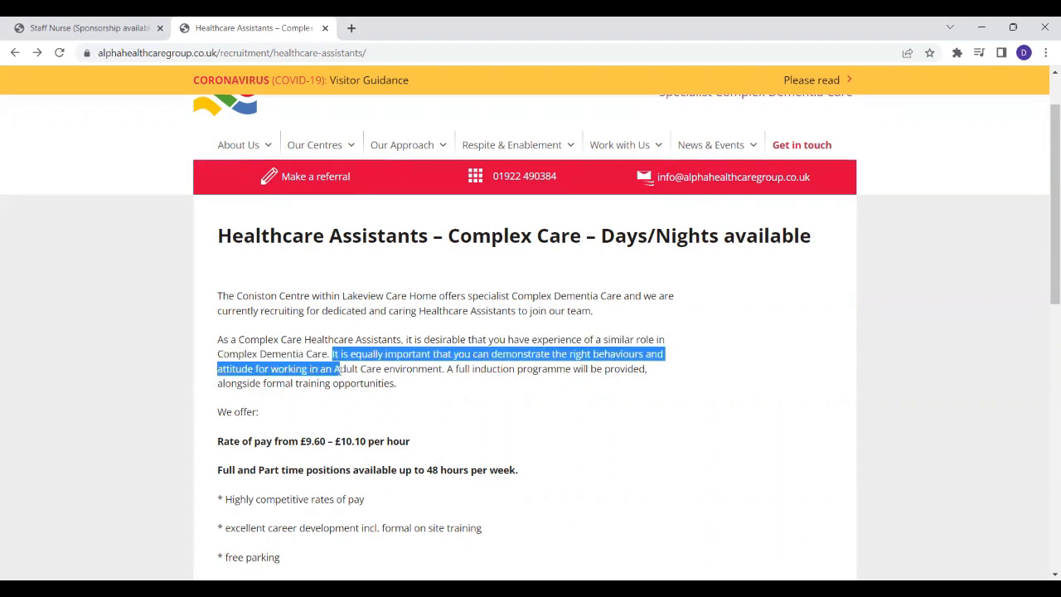
{"action": "left_click", "coordinate": [481, 408]}
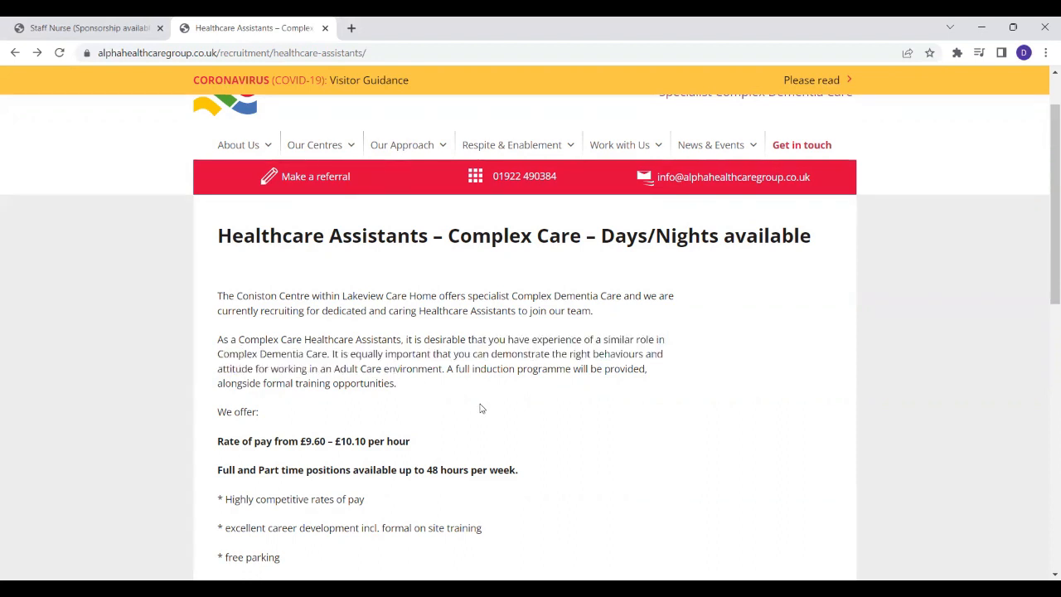
{"action": "left_click_drag", "start_coordinate": [446, 368], "coordinate": [572, 368]}
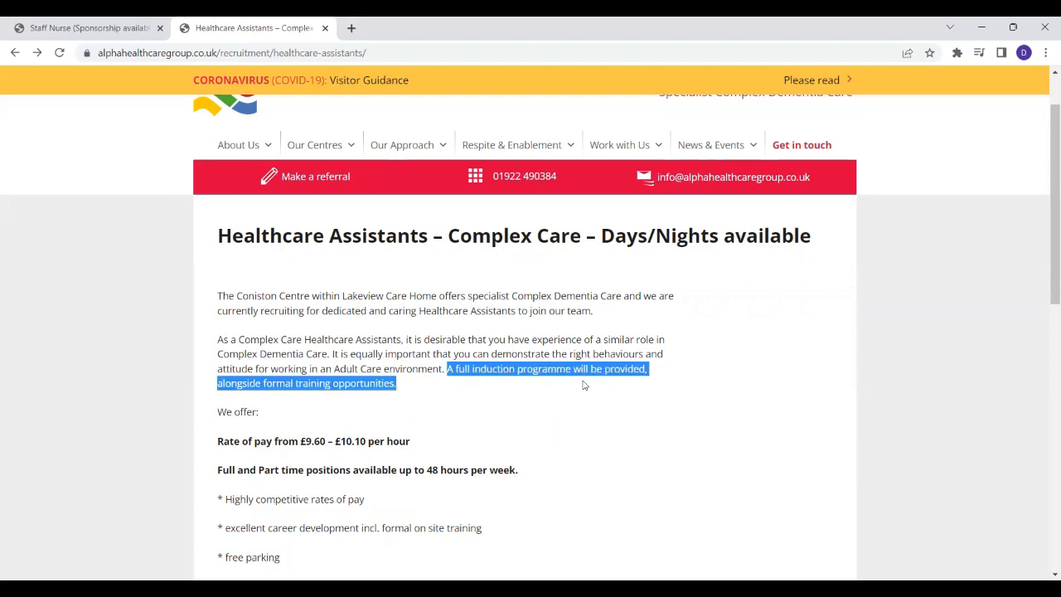
{"action": "scroll", "scroll_direction": "down", "scroll_amount": 3}
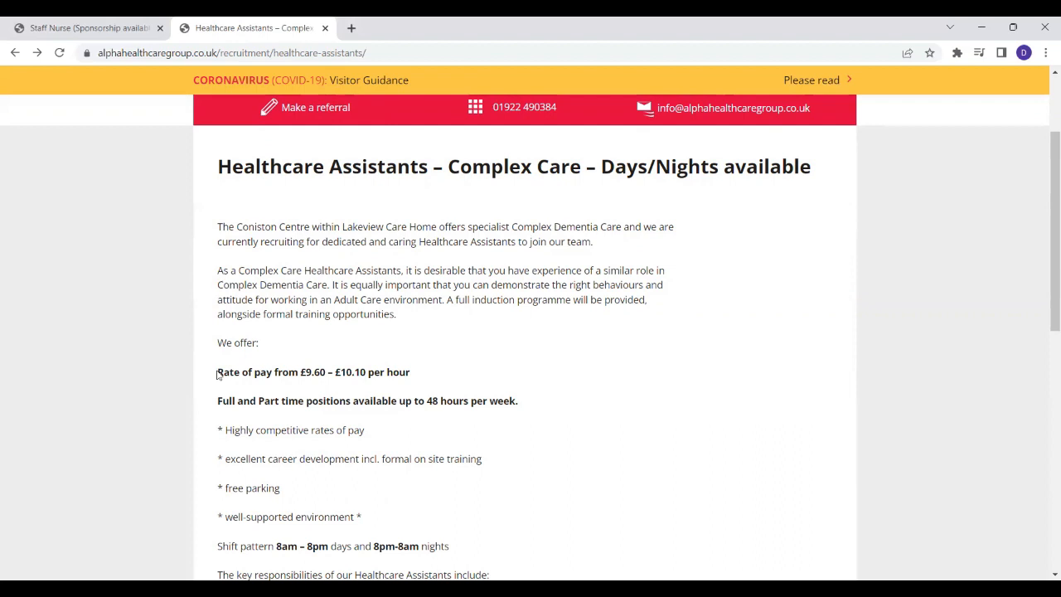
{"action": "left_click_drag", "start_coordinate": [218, 372], "coordinate": [322, 371]}
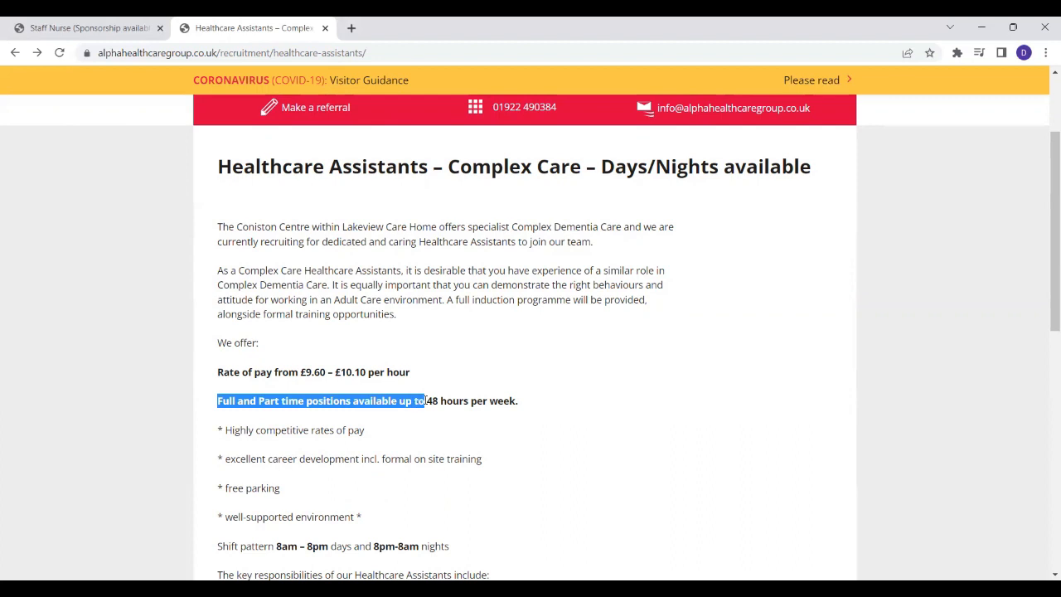
{"action": "left_click_drag", "start_coordinate": [425, 400], "coordinate": [537, 406]}
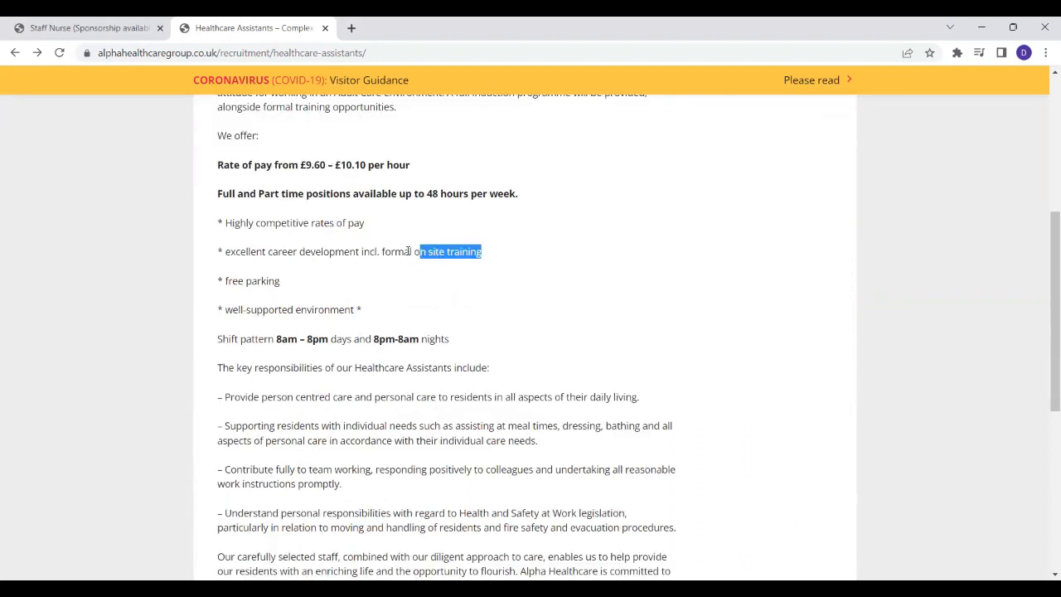
{"action": "left_click", "coordinate": [306, 295]}
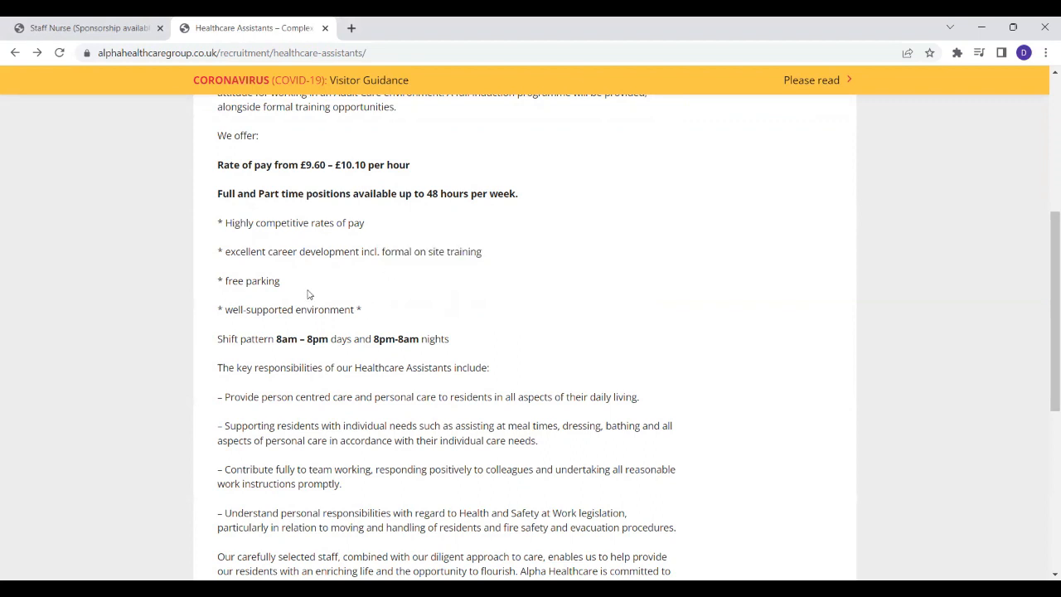
{"action": "double_click", "coordinate": [291, 310]}
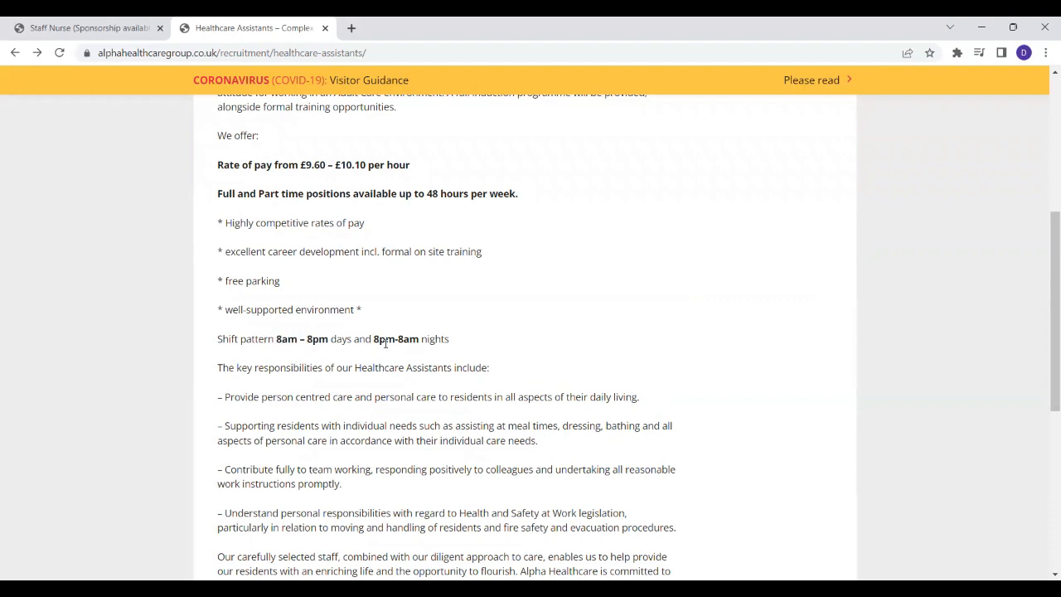
{"action": "scroll", "scroll_direction": "down", "scroll_amount": 3}
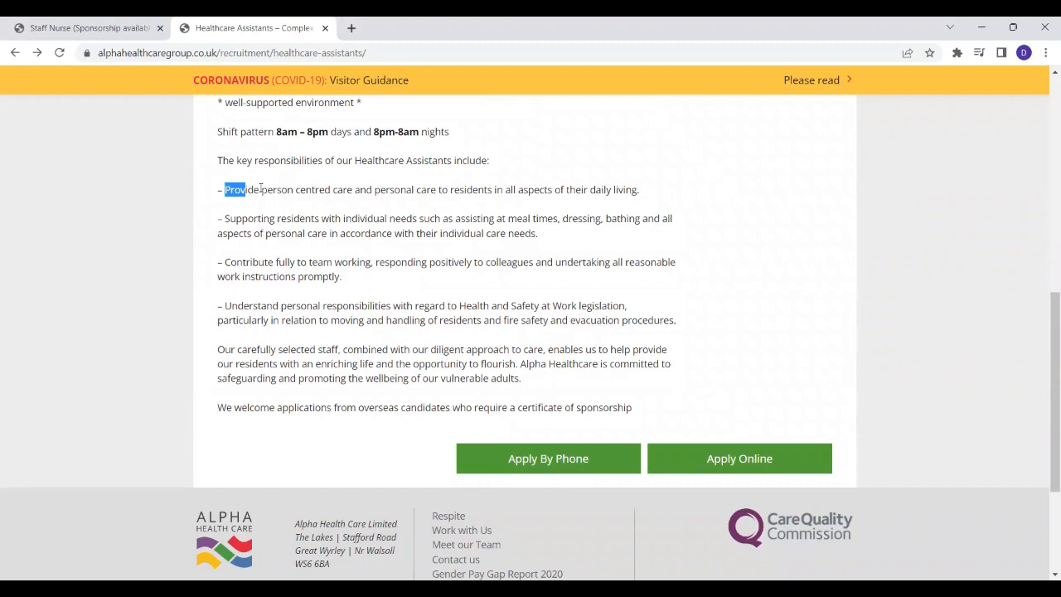
Mark the person-centred care and Health and Safety responsibilities, then start the online application for the role.
{"action": "left_click_drag", "start_coordinate": [224, 189], "coordinate": [358, 189]}
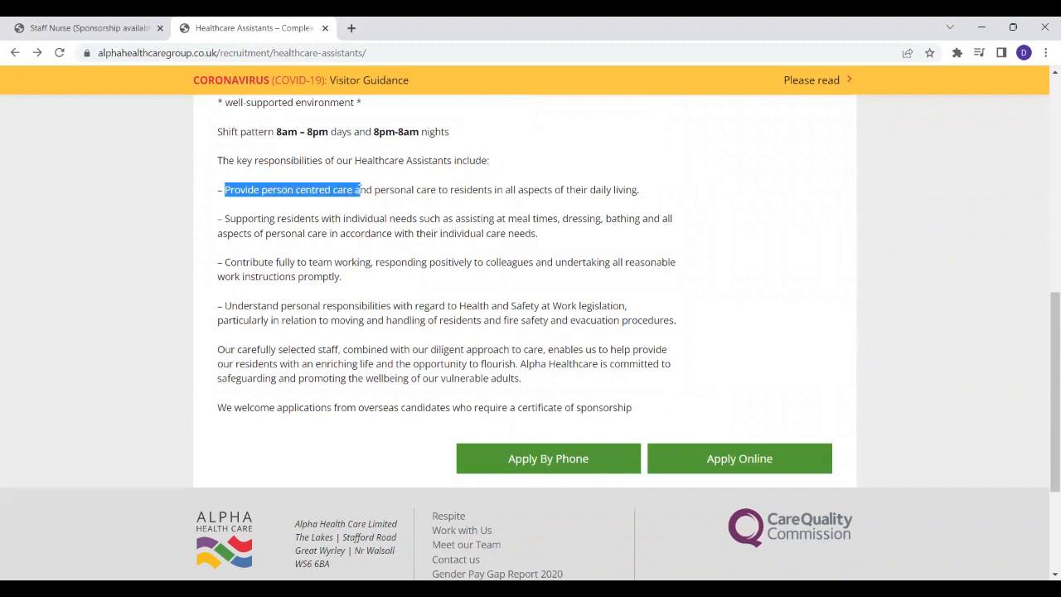
{"action": "left_click_drag", "start_coordinate": [361, 189], "coordinate": [547, 219]}
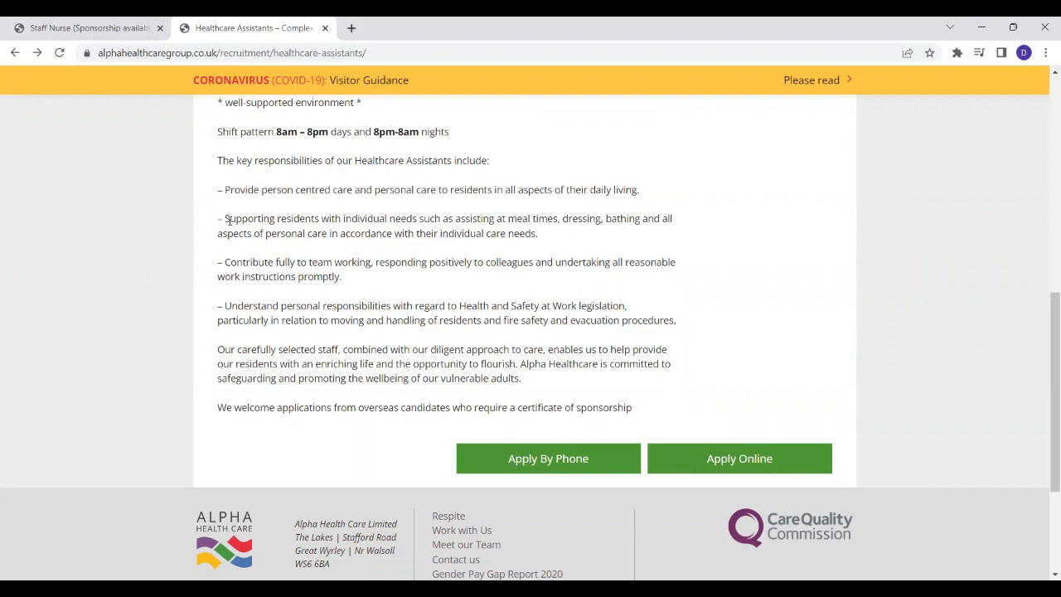
{"action": "mouse_move", "coordinate": [309, 224]}
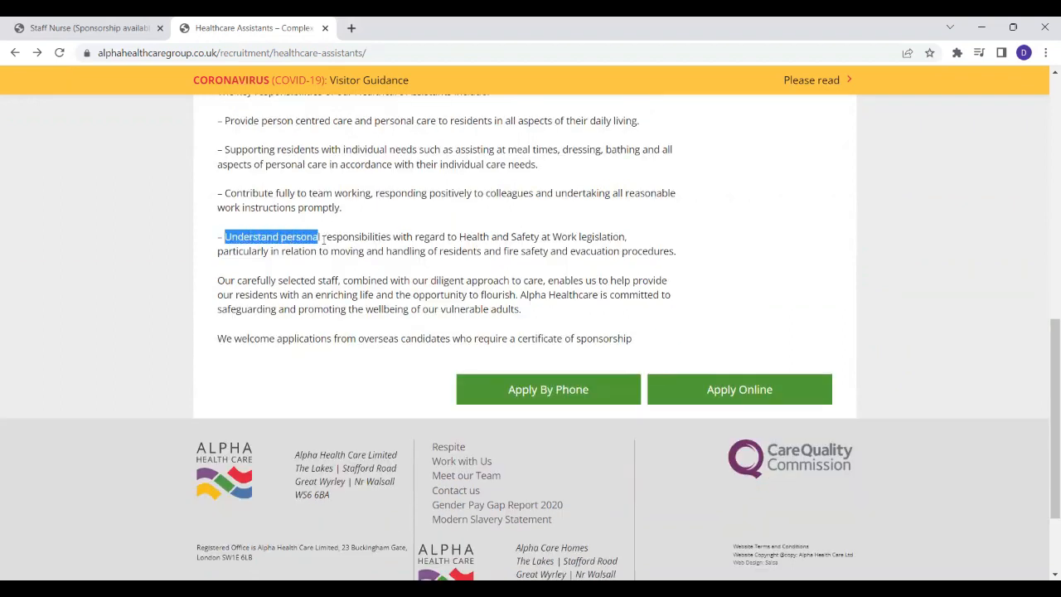
{"action": "left_click_drag", "start_coordinate": [319, 236], "coordinate": [477, 235]}
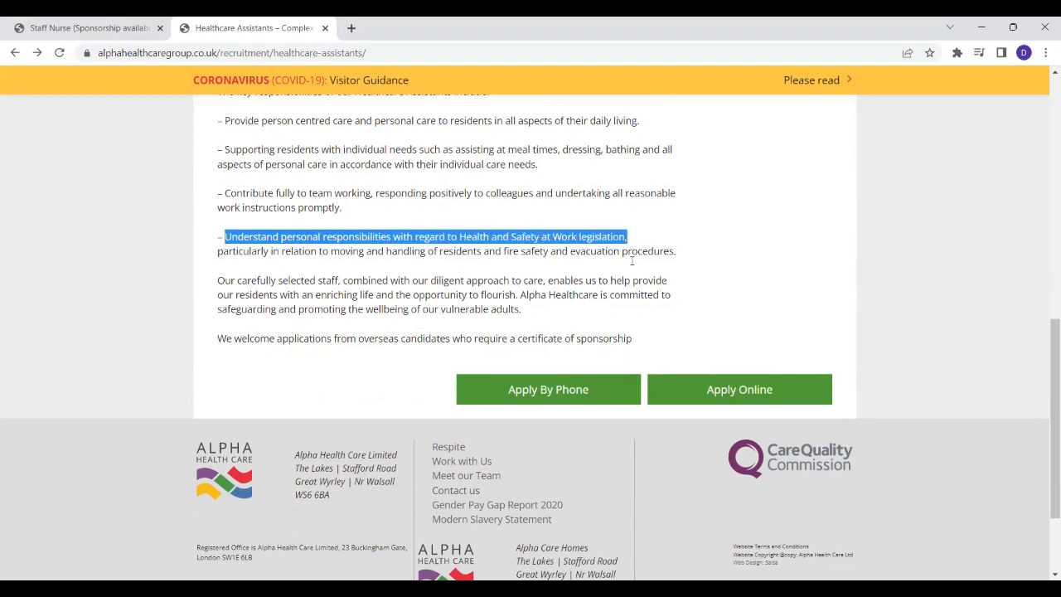
{"action": "scroll", "scroll_direction": "down", "scroll_amount": 3}
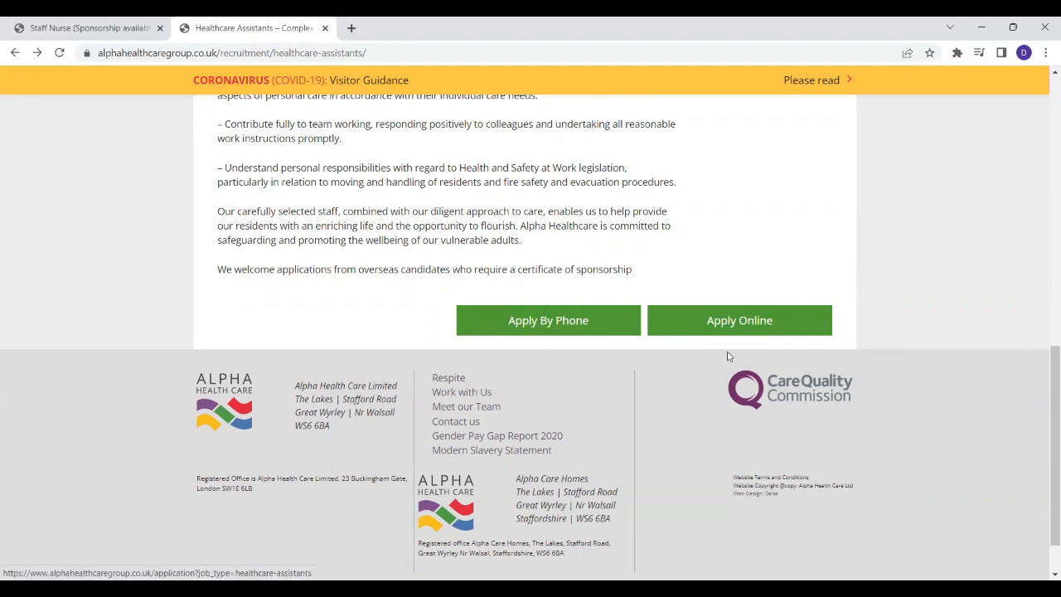
{"action": "mouse_move", "coordinate": [713, 340]}
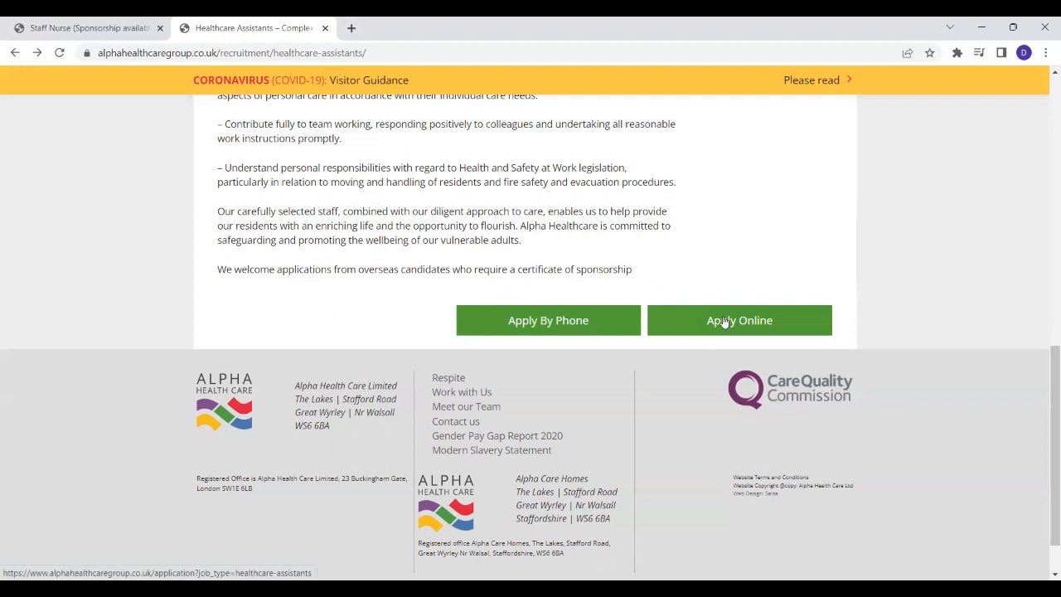
{"action": "left_click", "coordinate": [740, 321]}
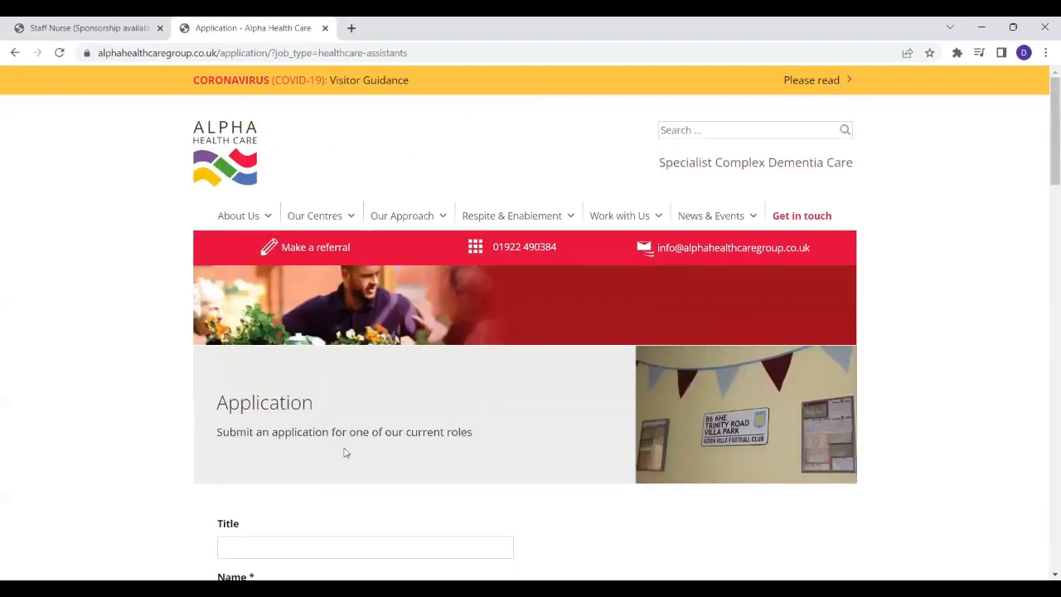
{"action": "scroll", "scroll_direction": "down", "scroll_amount": 3}
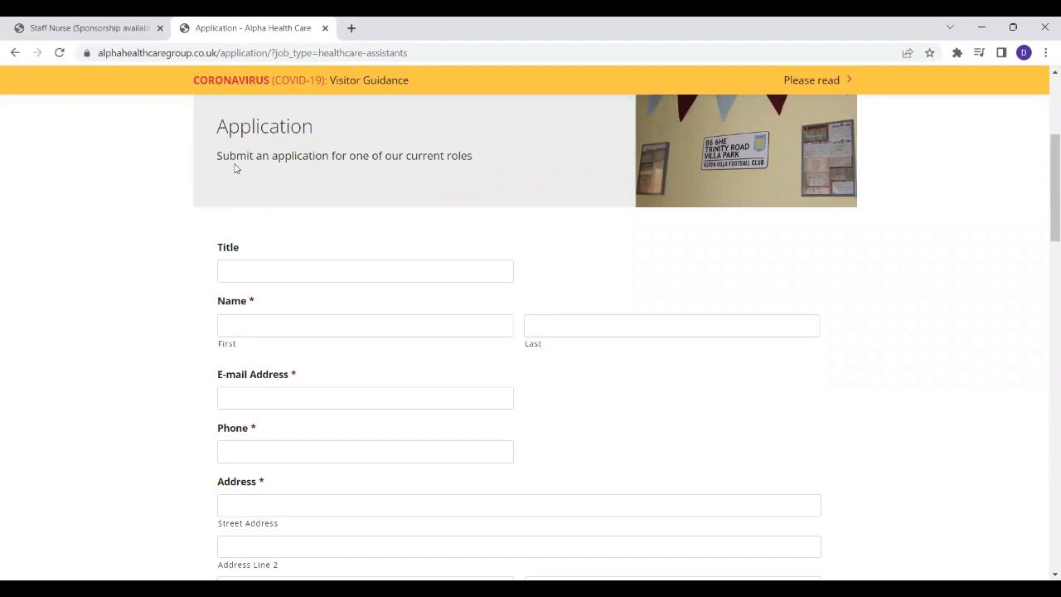
{"action": "scroll", "scroll_direction": "down", "scroll_amount": 3}
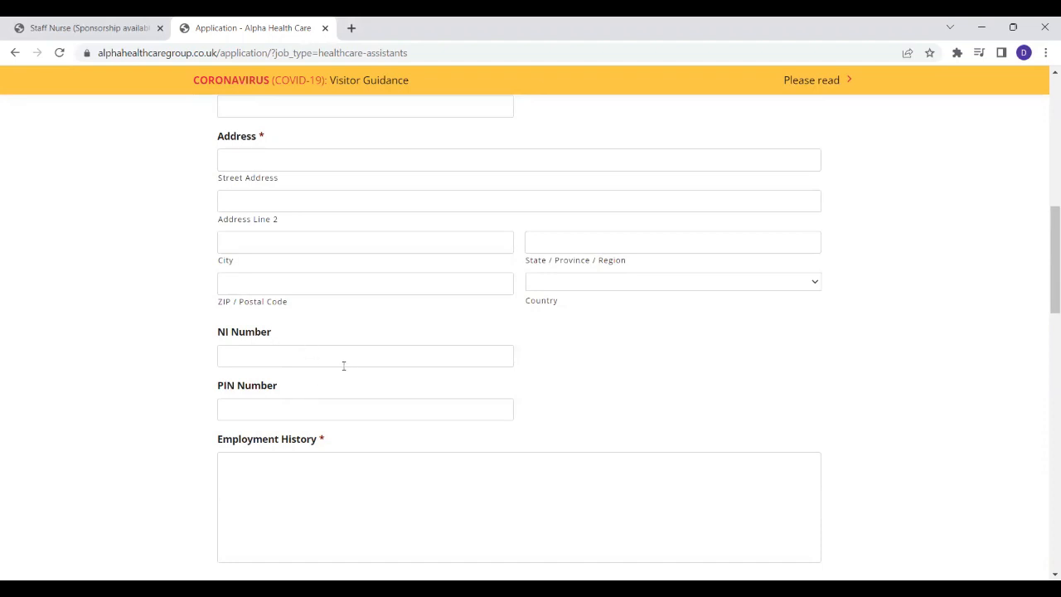
{"action": "mouse_move", "coordinate": [382, 371]}
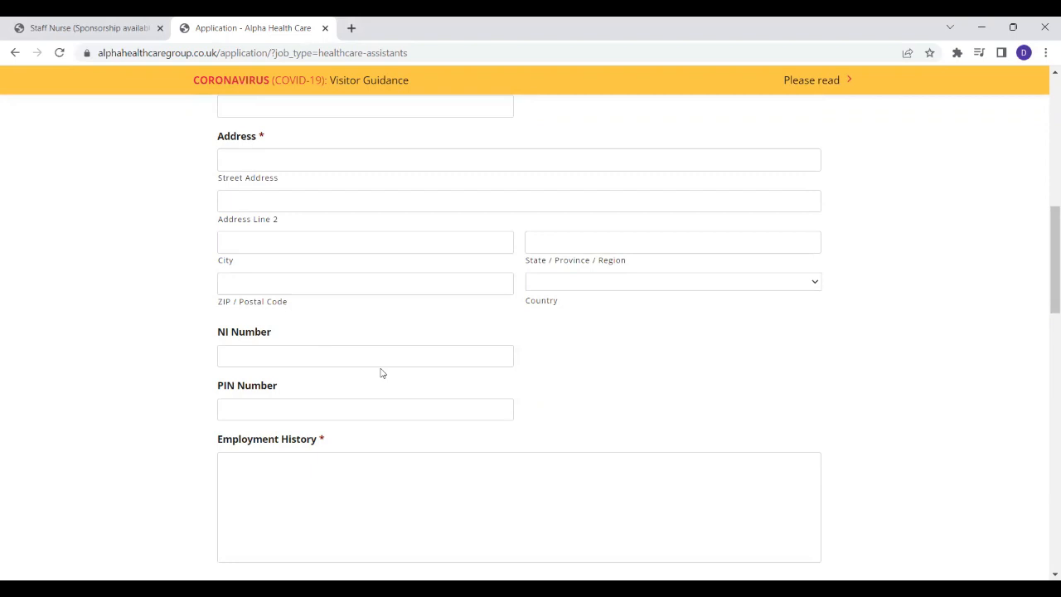
{"action": "scroll", "scroll_direction": "down", "scroll_amount": 3}
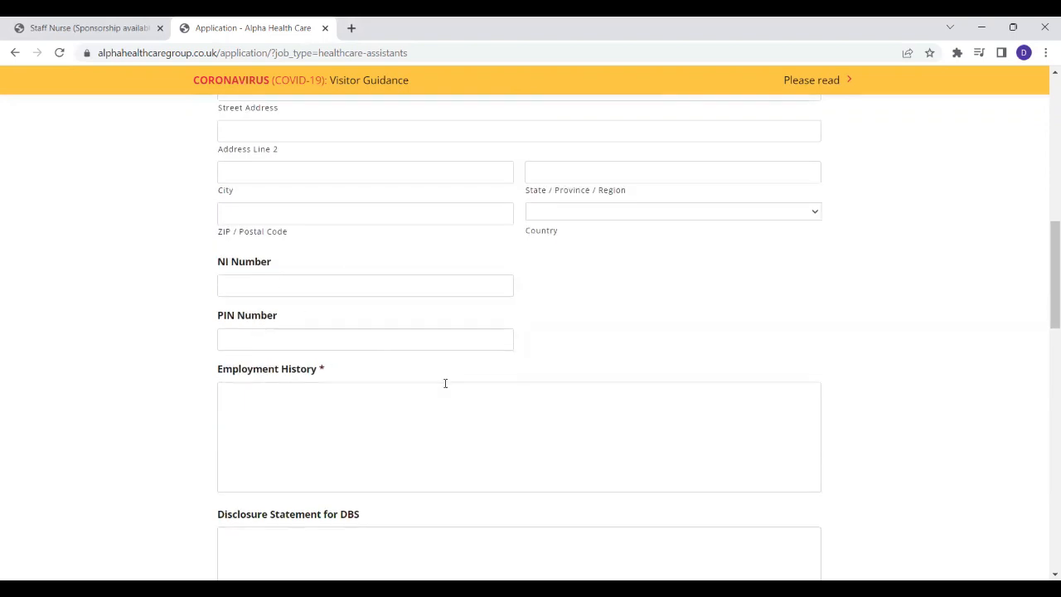
{"action": "scroll", "scroll_direction": "down", "scroll_amount": 3}
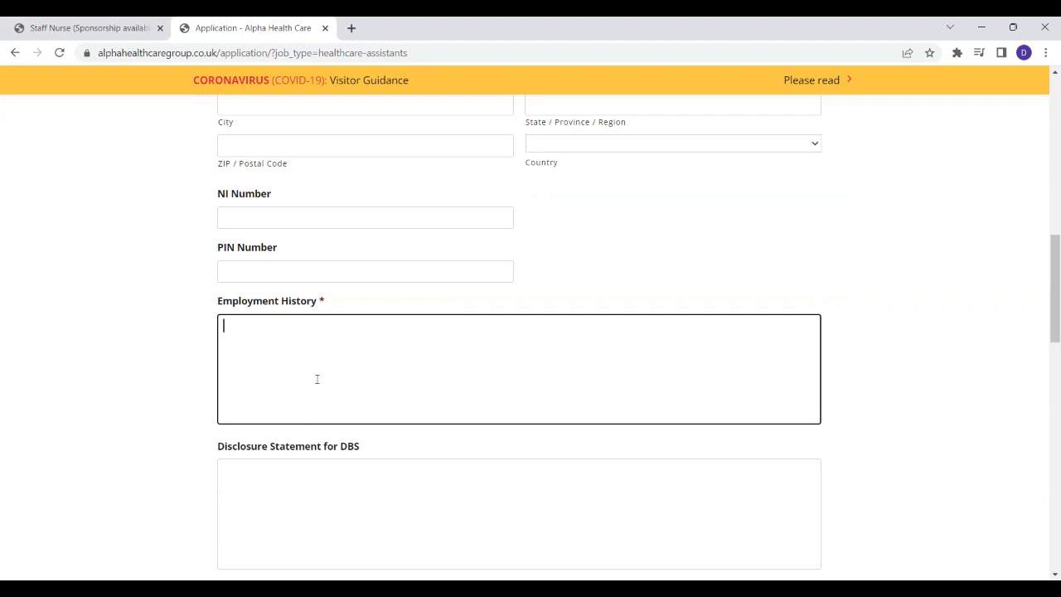
{"action": "mouse_move", "coordinate": [512, 348]}
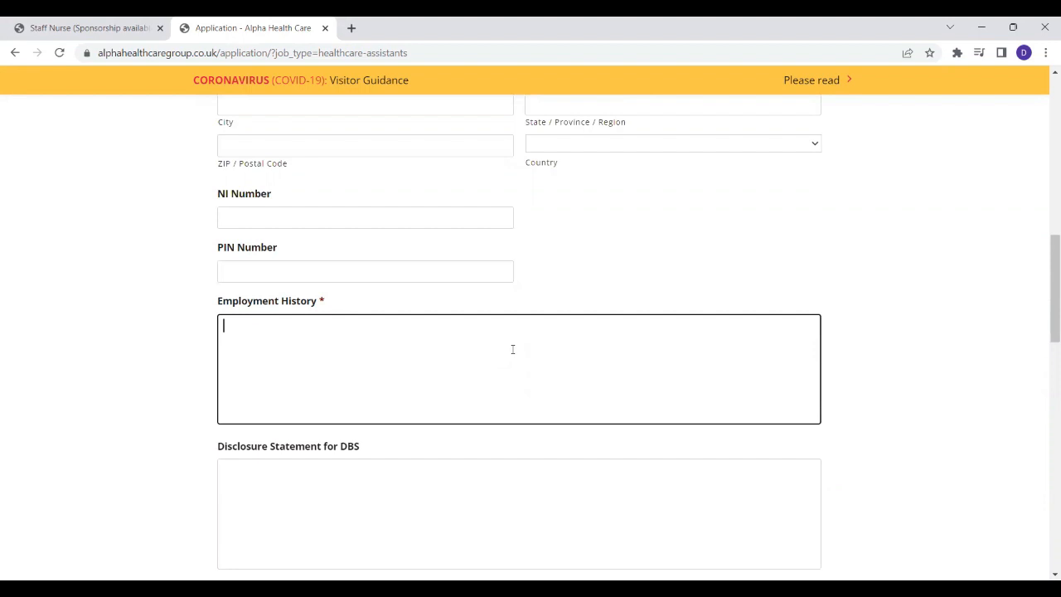
{"action": "mouse_move", "coordinate": [454, 376]}
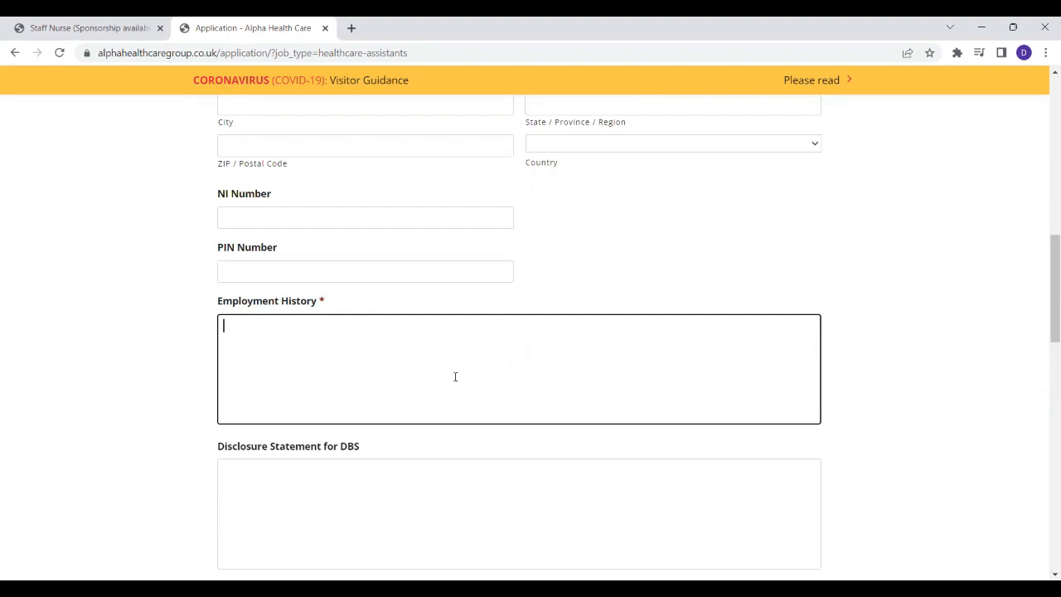
{"action": "mouse_move", "coordinate": [861, 431]}
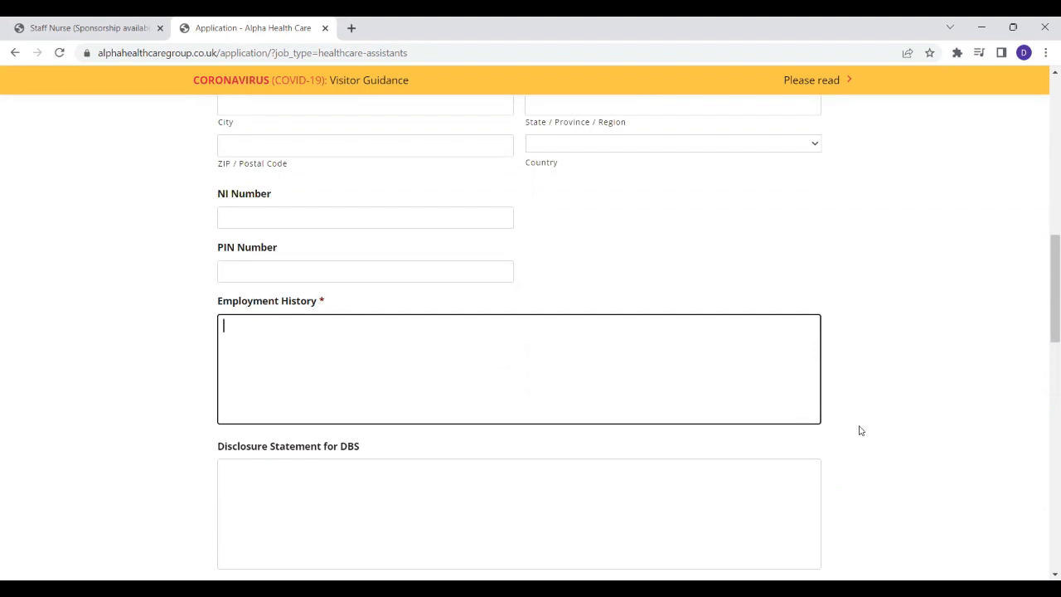
{"action": "scroll", "scroll_direction": "down", "scroll_amount": 3}
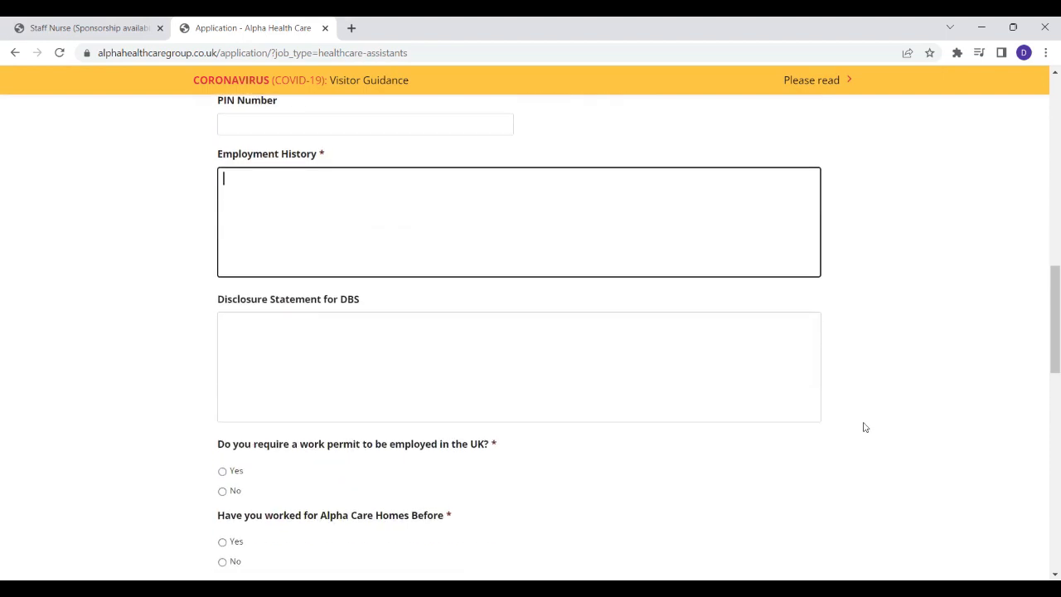
{"action": "scroll", "scroll_direction": "down", "scroll_amount": 3}
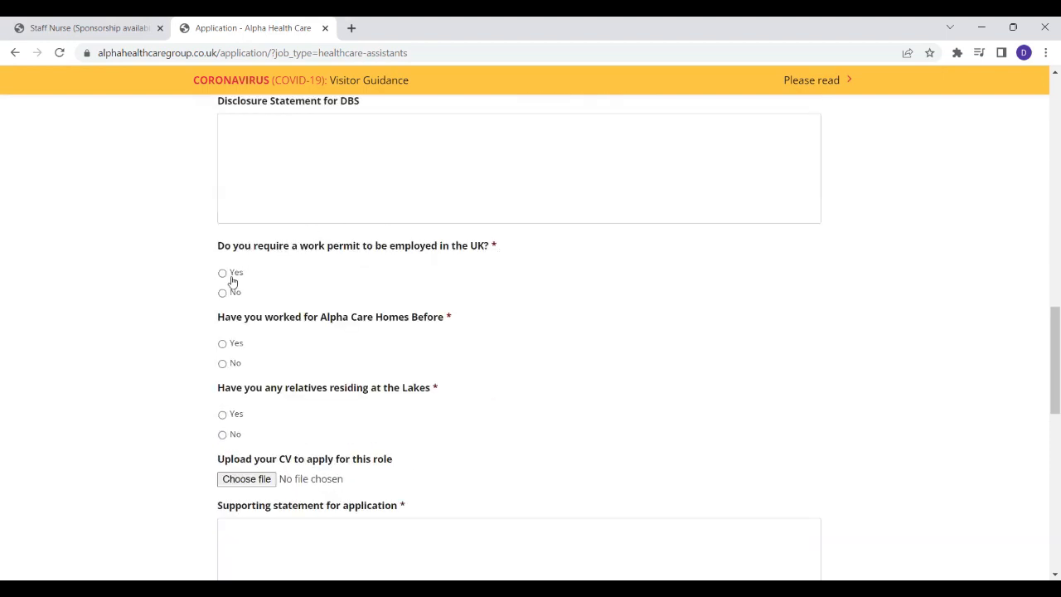
{"action": "mouse_move", "coordinate": [323, 327]}
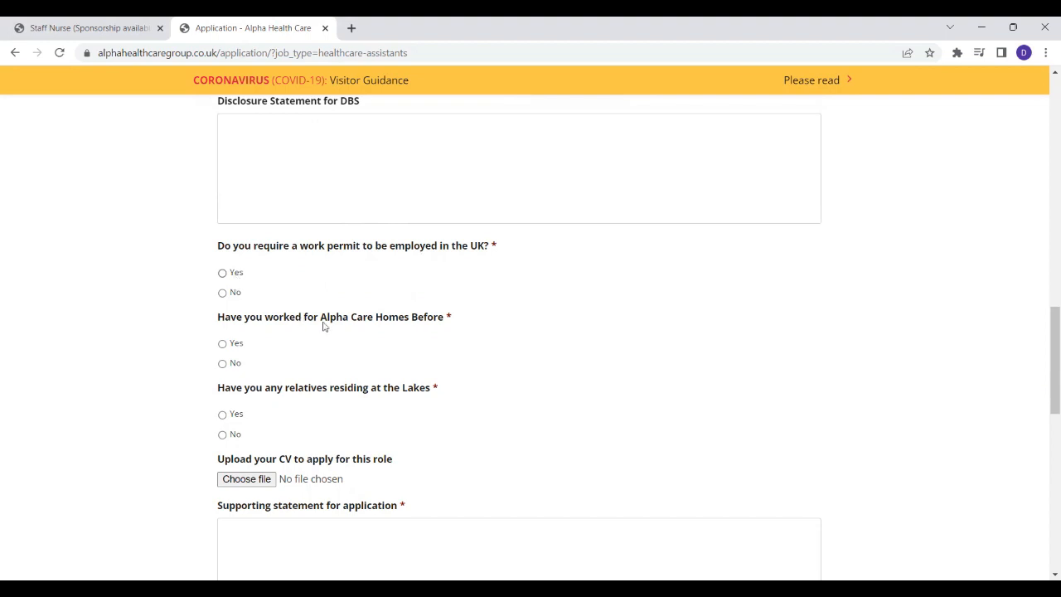
{"action": "scroll", "scroll_direction": "down", "scroll_amount": 3}
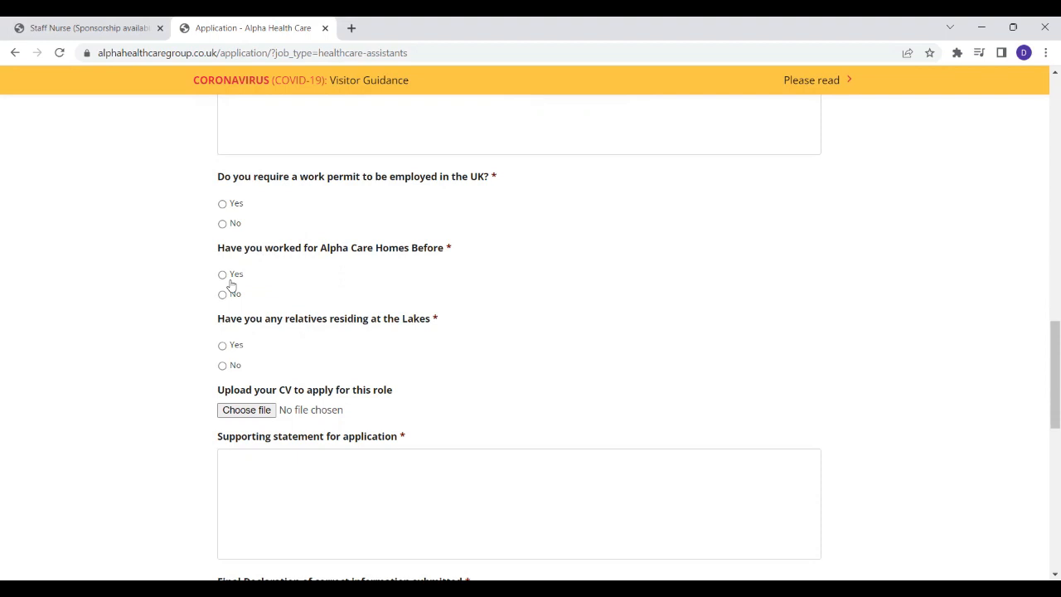
{"action": "scroll", "scroll_direction": "down", "scroll_amount": 3}
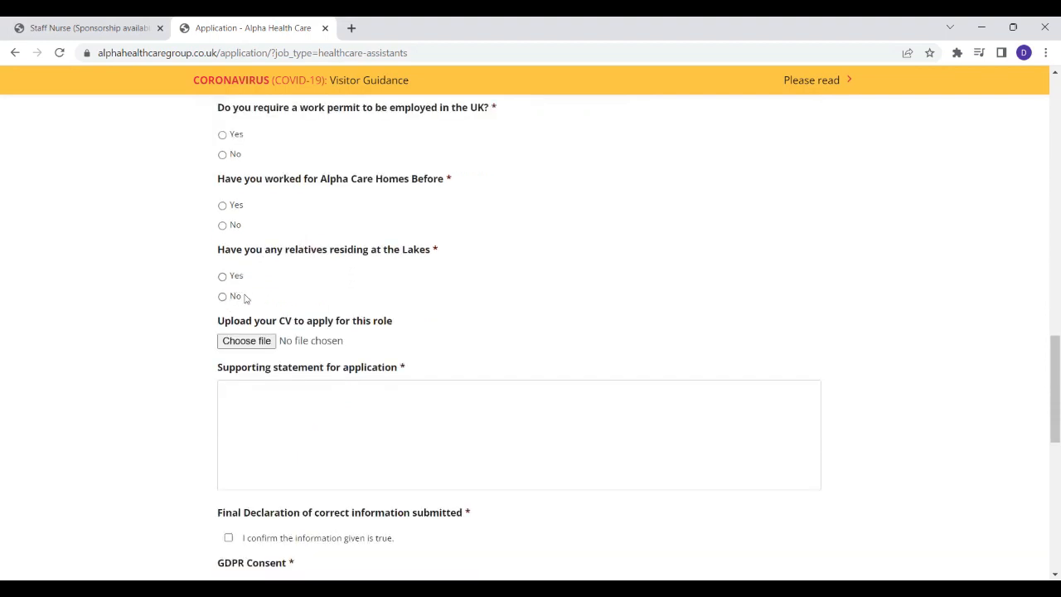
{"action": "scroll", "scroll_direction": "down", "scroll_amount": 3}
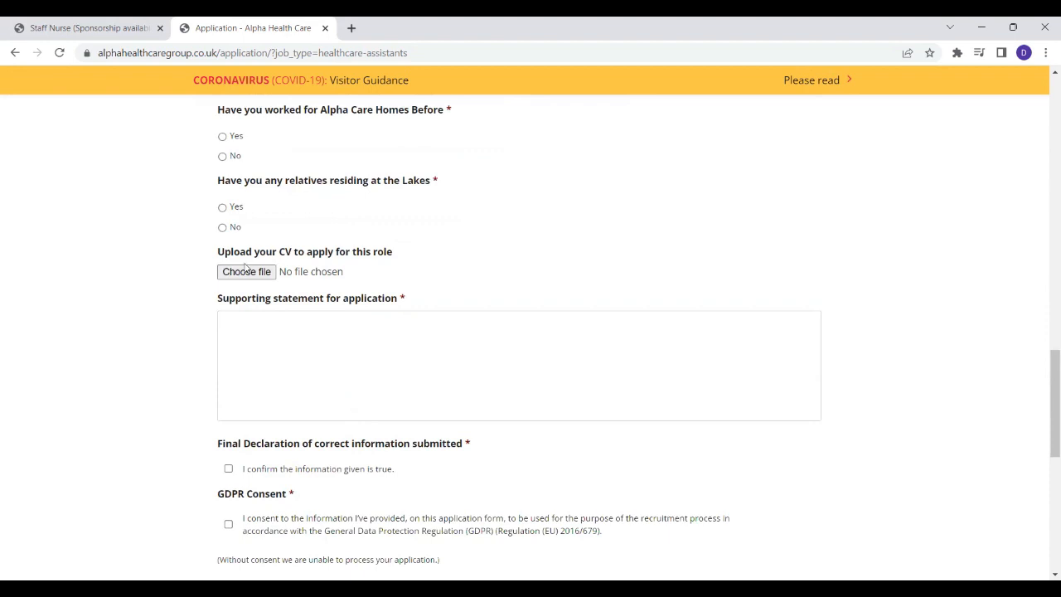
{"action": "scroll", "scroll_direction": "up", "scroll_amount": 3}
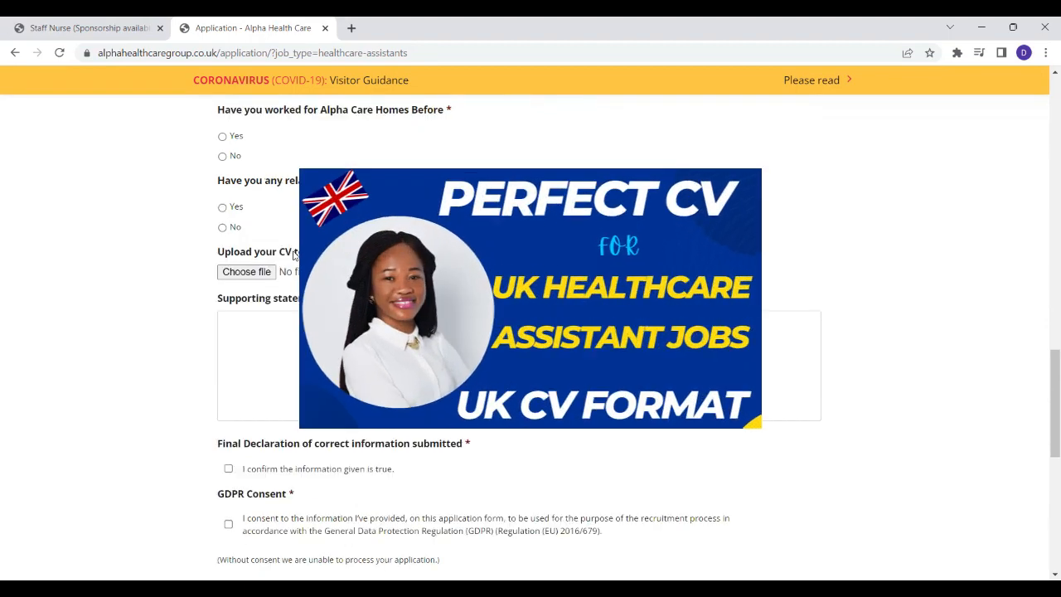
{"action": "scroll", "scroll_direction": "down", "scroll_amount": 3}
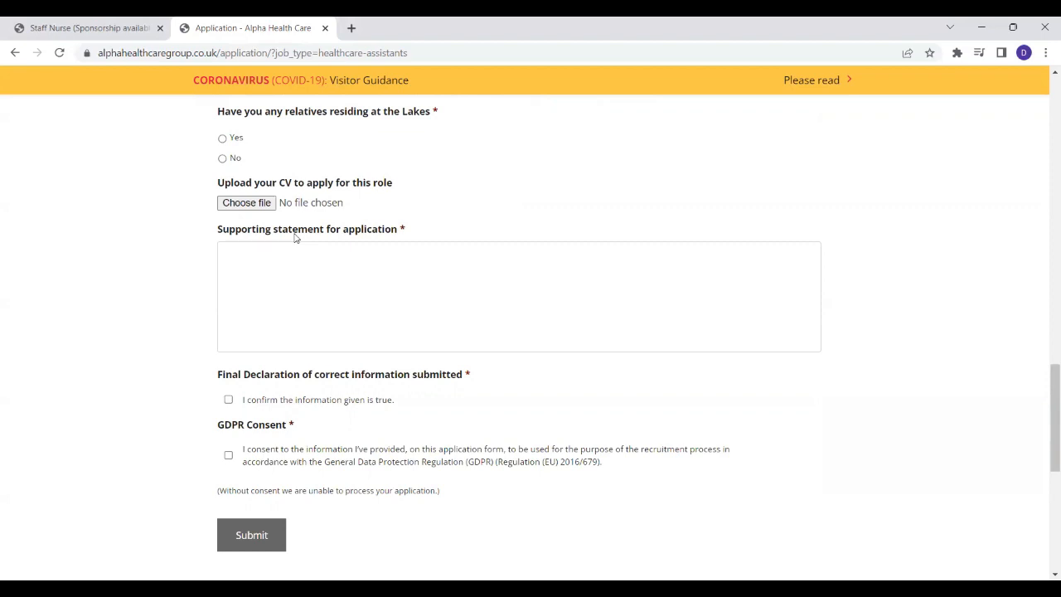
{"action": "mouse_move", "coordinate": [342, 201]}
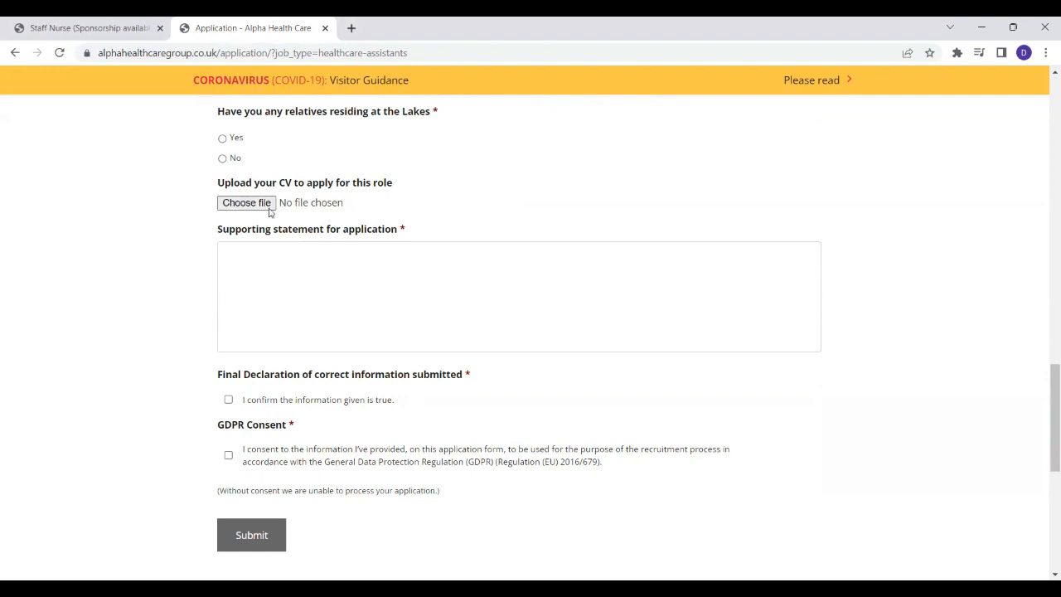
{"action": "mouse_move", "coordinate": [313, 238]}
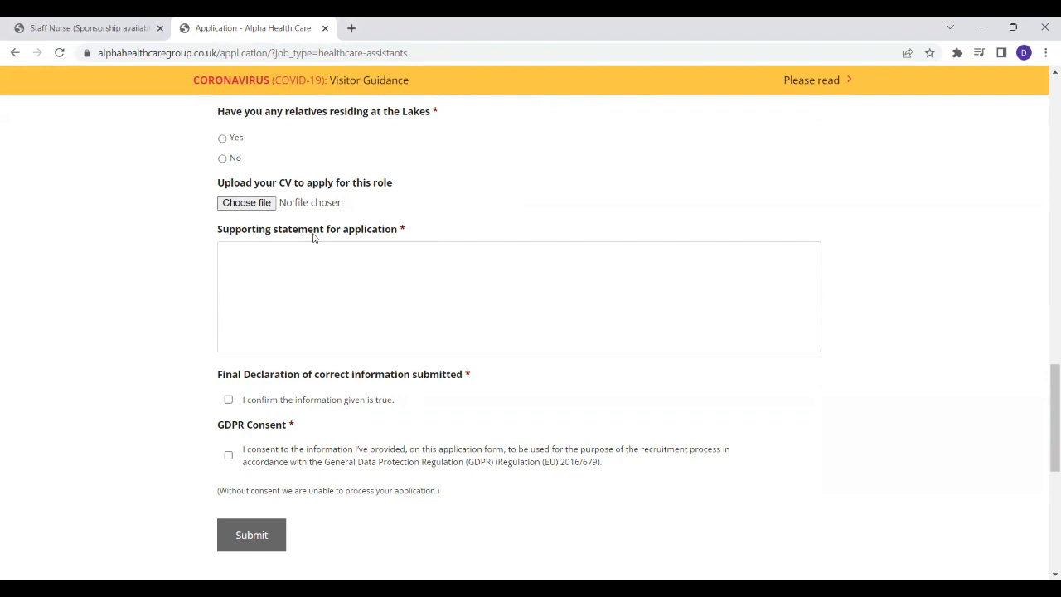
{"action": "left_click", "coordinate": [517, 295]}
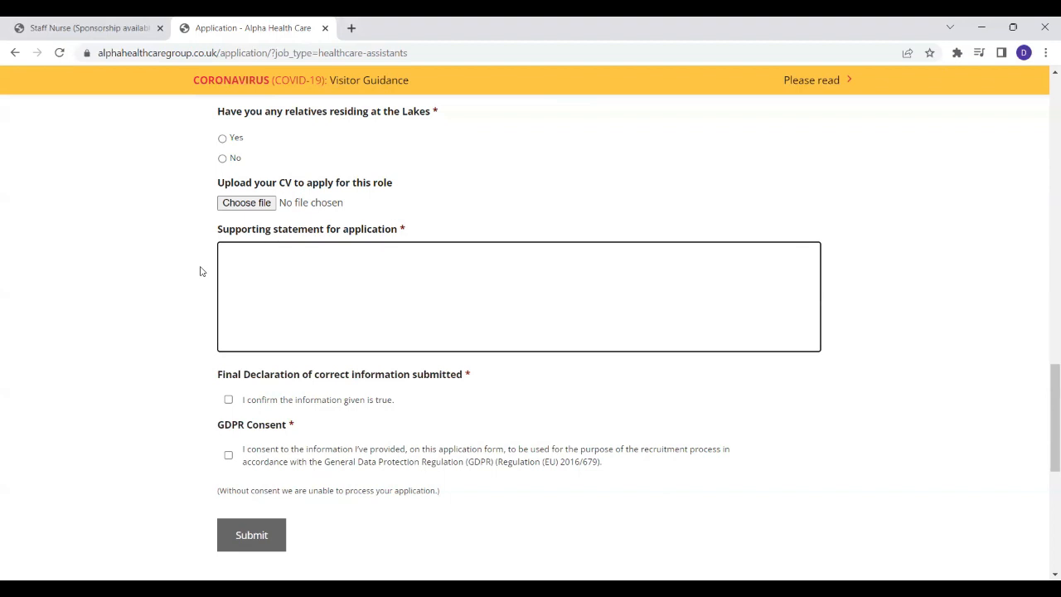
{"action": "mouse_move", "coordinate": [202, 266]}
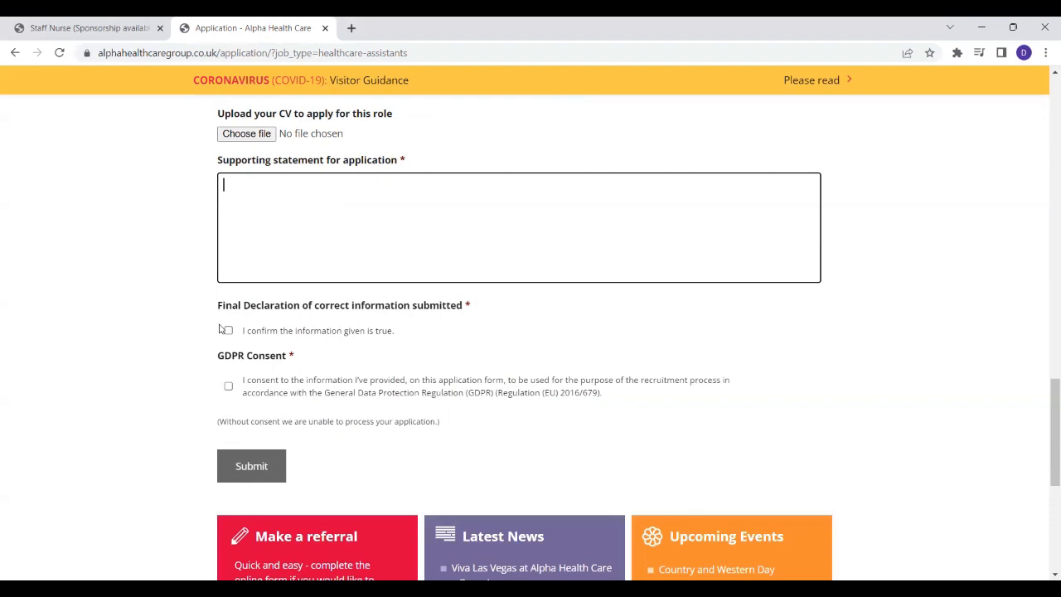
{"action": "mouse_move", "coordinate": [236, 411]}
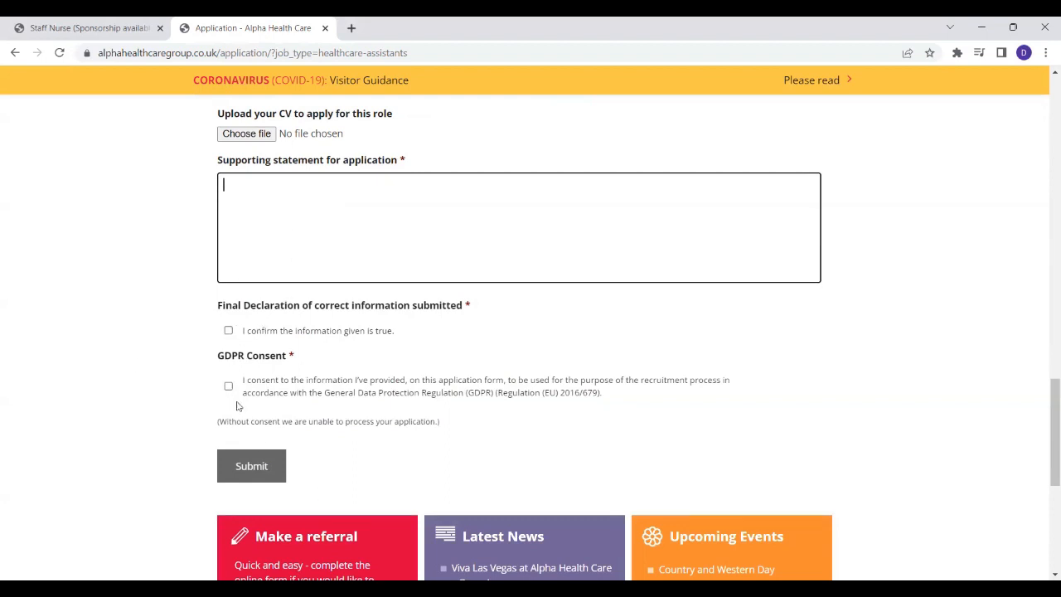
{"action": "scroll", "scroll_direction": "down", "scroll_amount": 3}
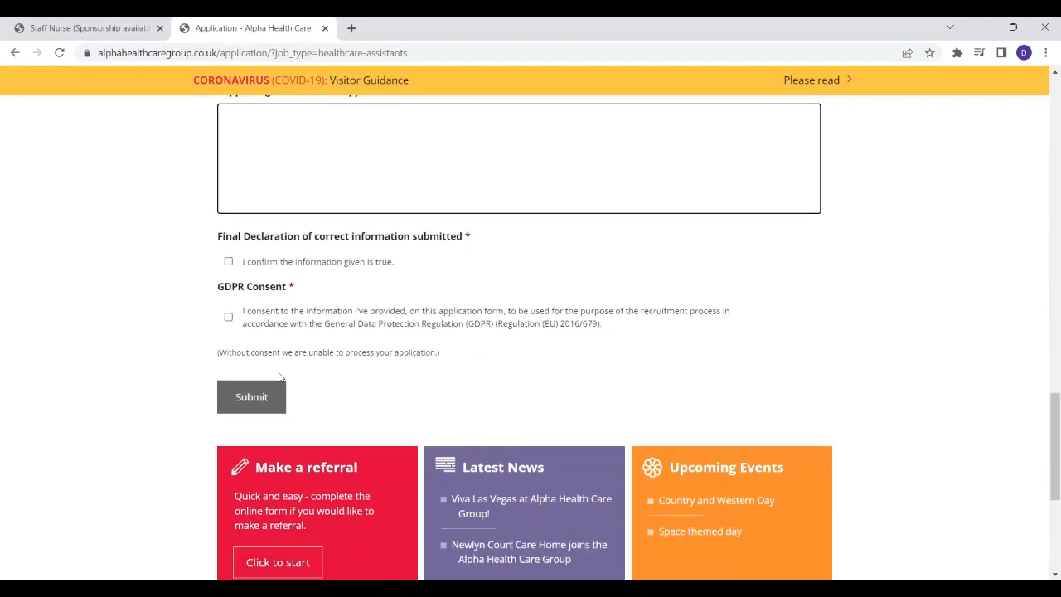
{"action": "mouse_move", "coordinate": [3, 322]}
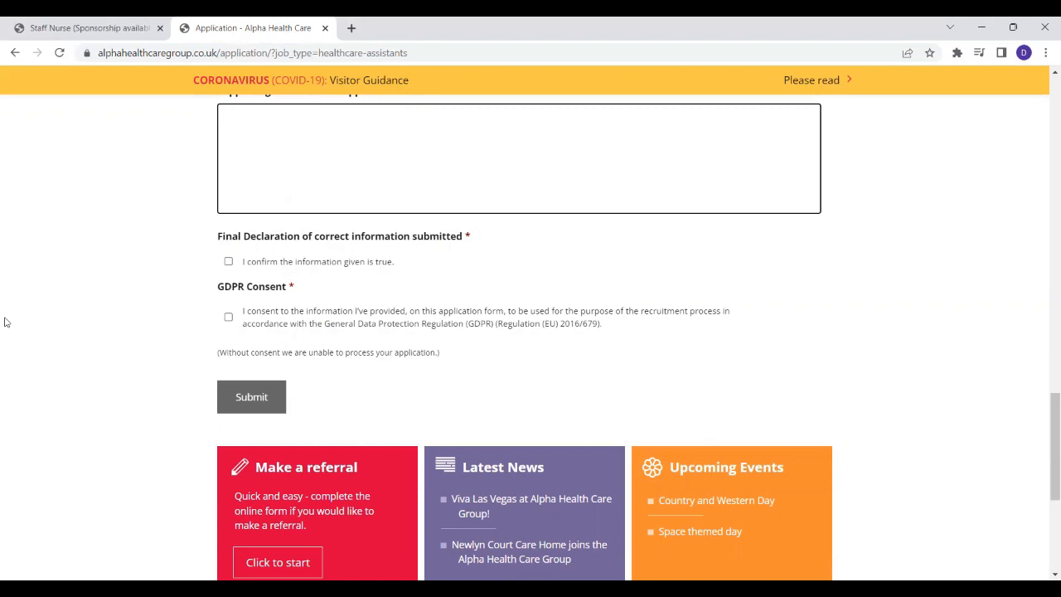
{"action": "left_click", "coordinate": [519, 157]}
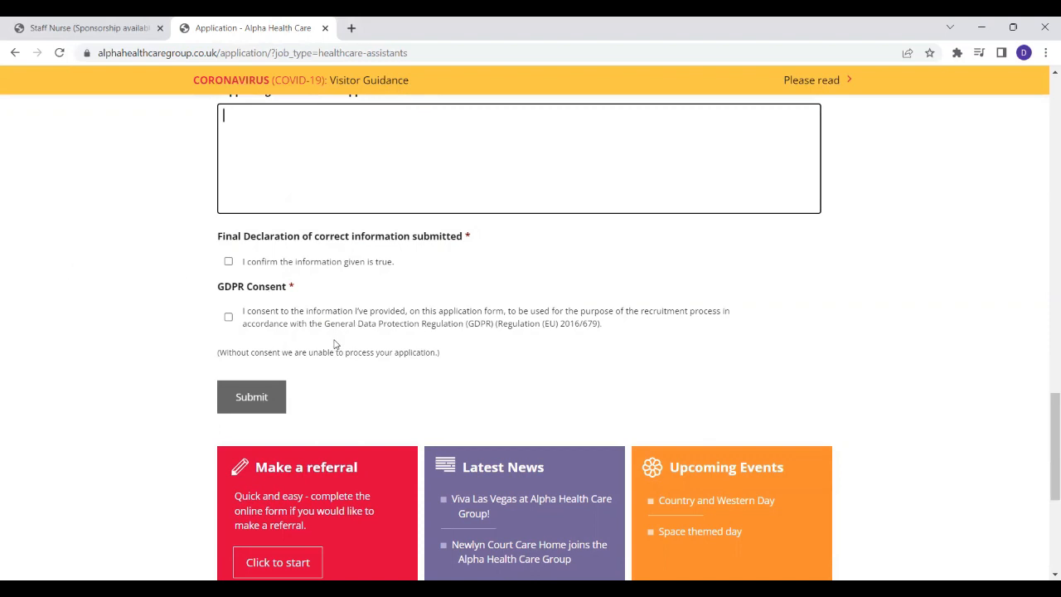
{"action": "scroll", "scroll_direction": "up", "scroll_amount": 3}
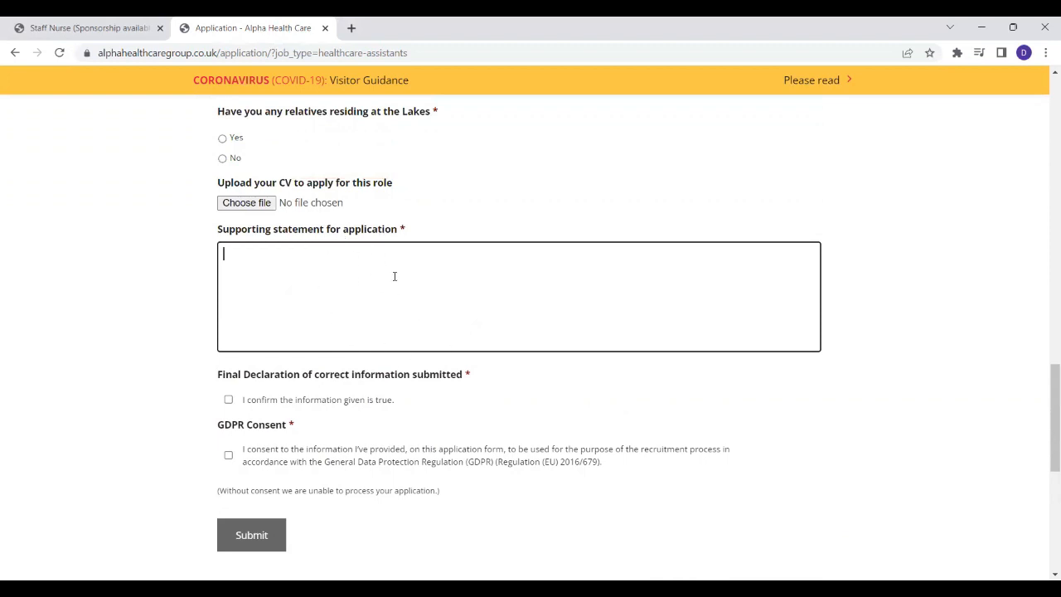
{"action": "scroll", "scroll_direction": "down", "scroll_amount": 3}
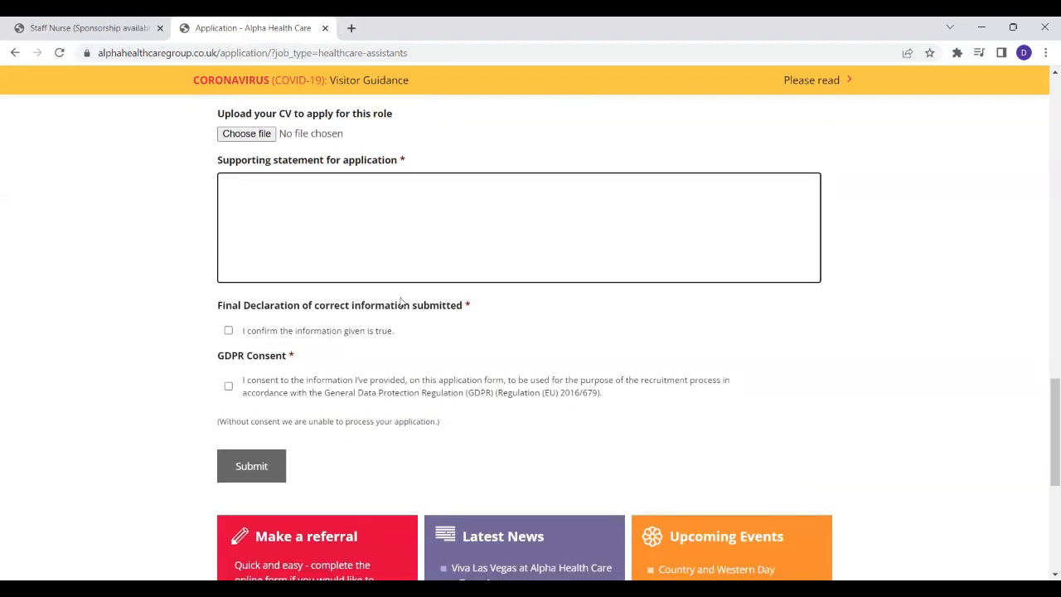
{"action": "scroll", "scroll_direction": "down", "scroll_amount": 3}
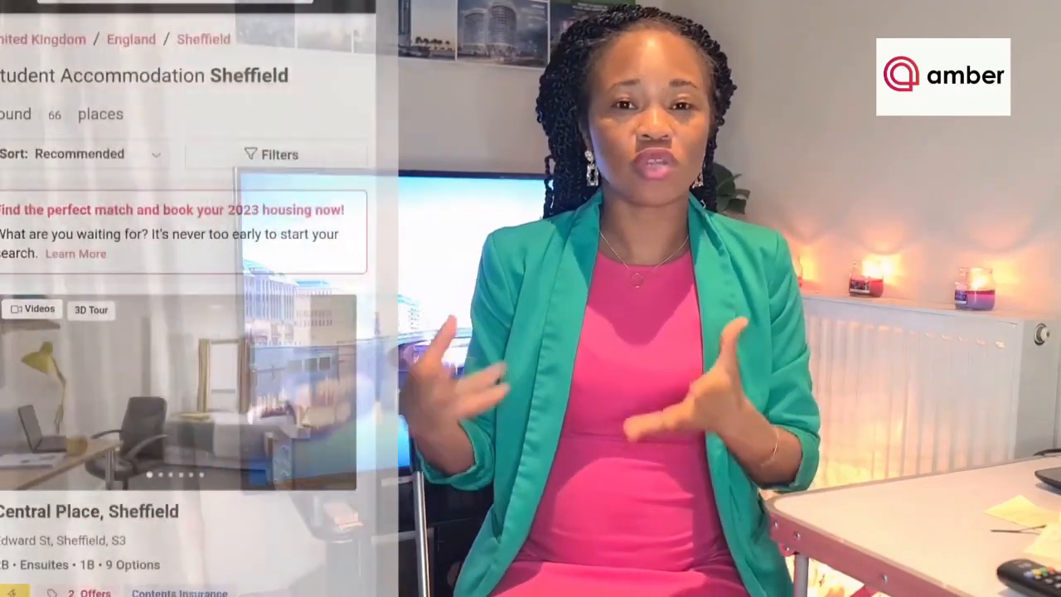
Scroll down through the Amber student accommodation sponsor segment to its end.
{"action": "scroll", "scroll_direction": "down", "scroll_amount": 3}
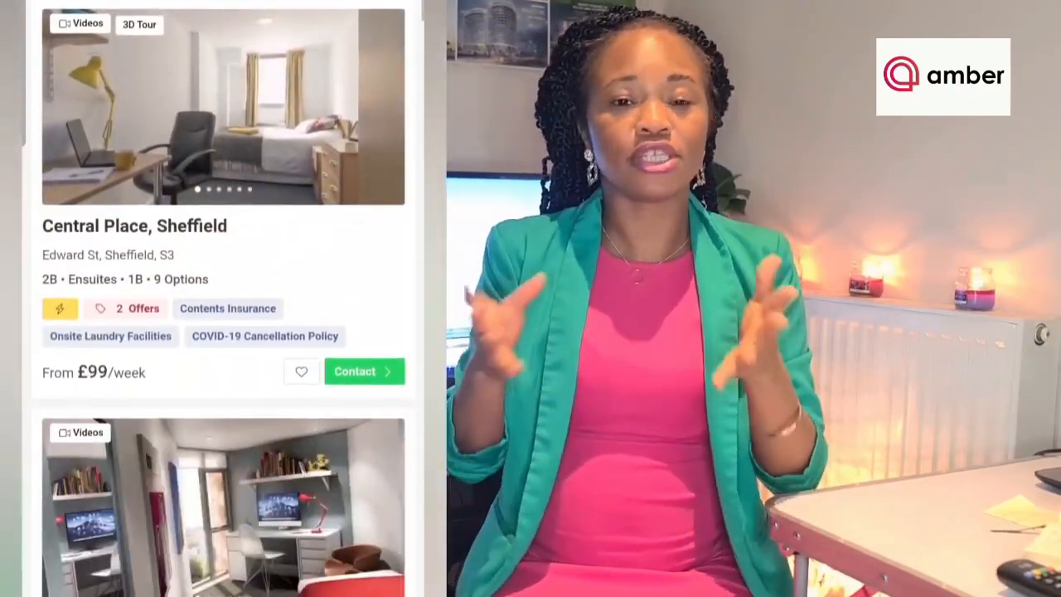
{"action": "scroll", "scroll_direction": "down", "scroll_amount": 3}
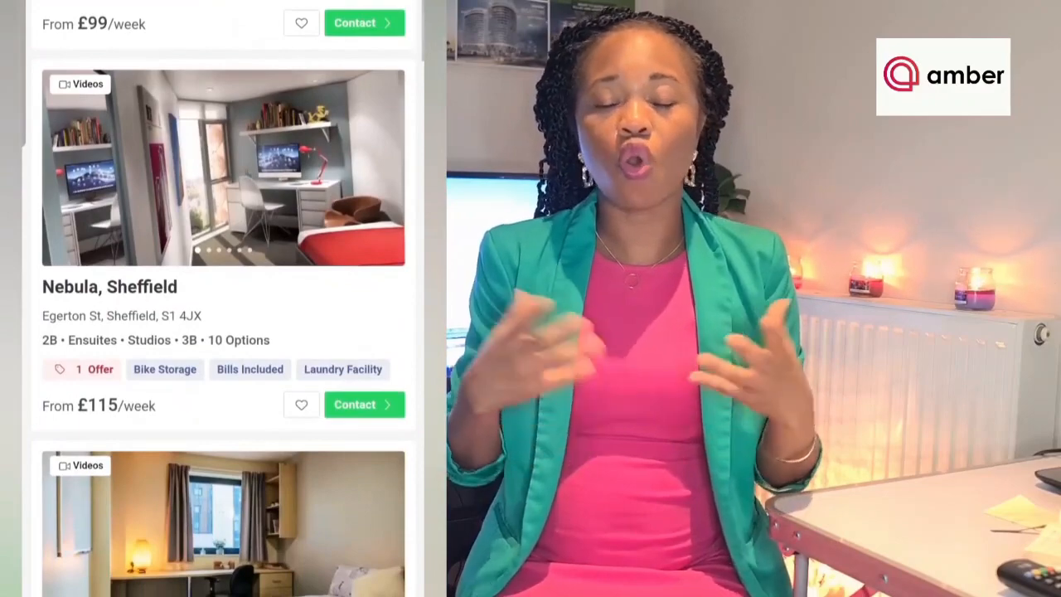
{"action": "scroll", "scroll_direction": "down", "scroll_amount": 3}
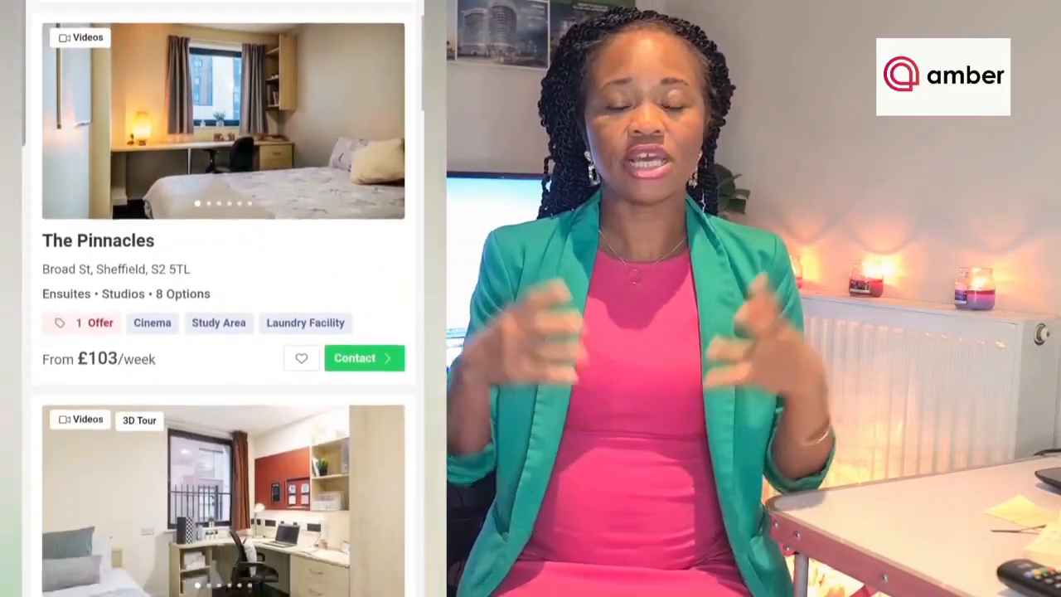
{"action": "scroll", "scroll_direction": "down", "scroll_amount": 3}
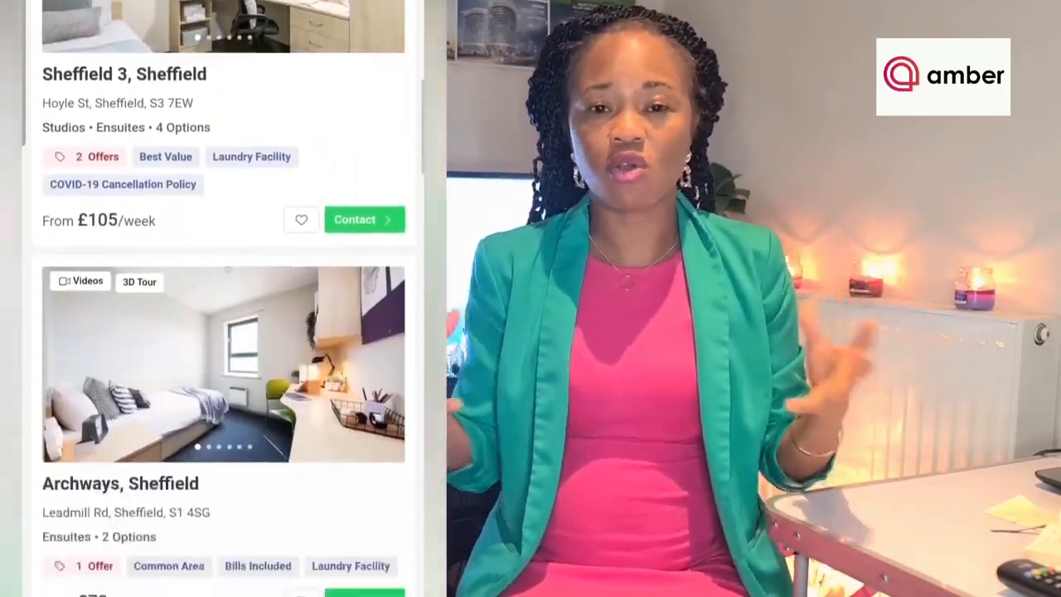
{"action": "scroll", "scroll_direction": "down", "scroll_amount": 3}
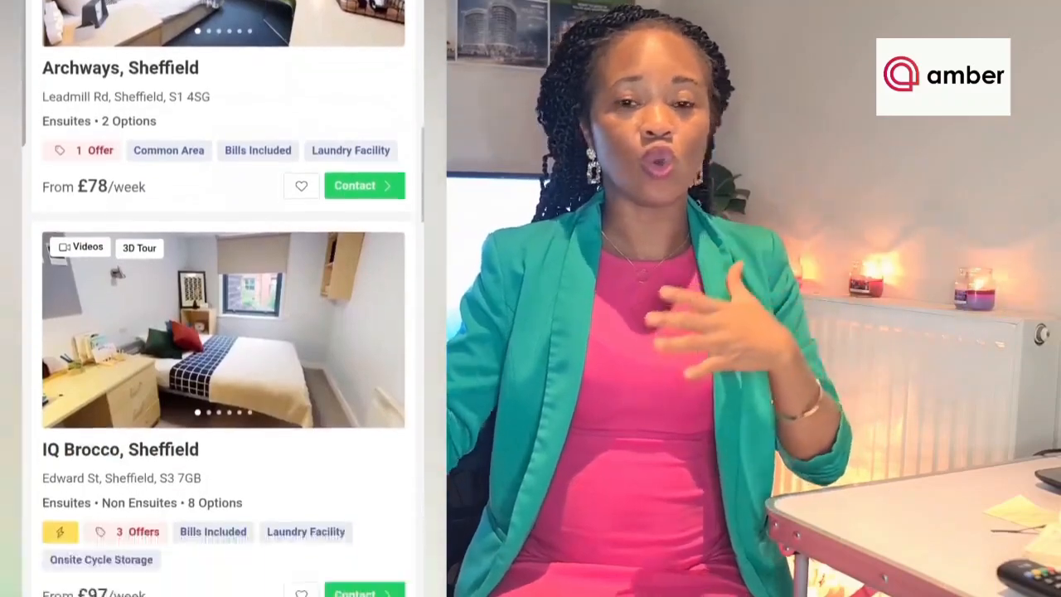
{"action": "scroll", "scroll_direction": "down", "scroll_amount": 3}
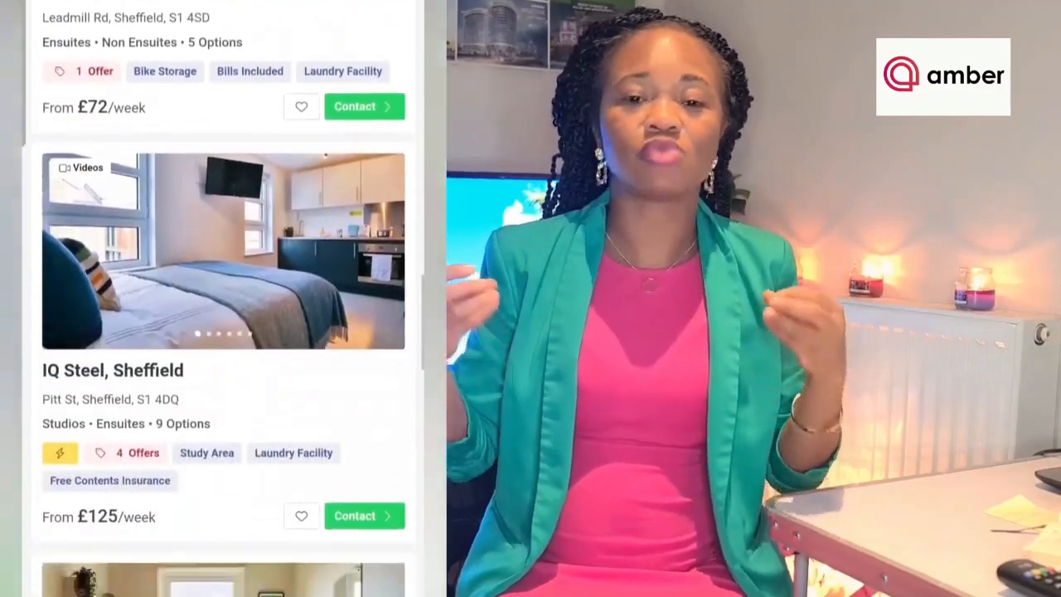
{"action": "scroll", "scroll_direction": "down", "scroll_amount": 3}
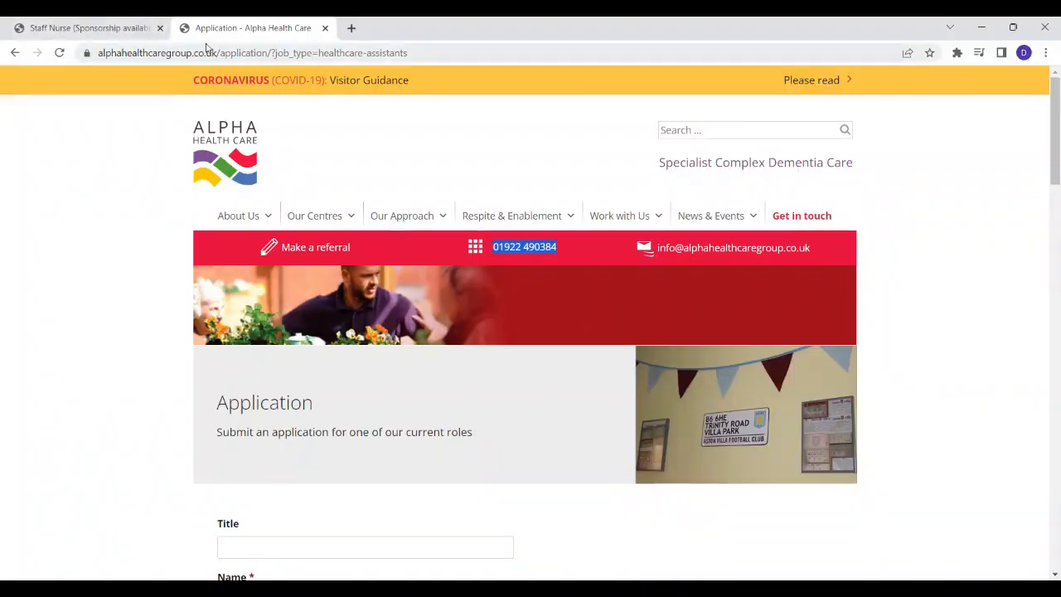
Return to the staff nurse advert and highlight the Key Accountabilities heading and its bullet list.
{"action": "left_click", "coordinate": [86, 27]}
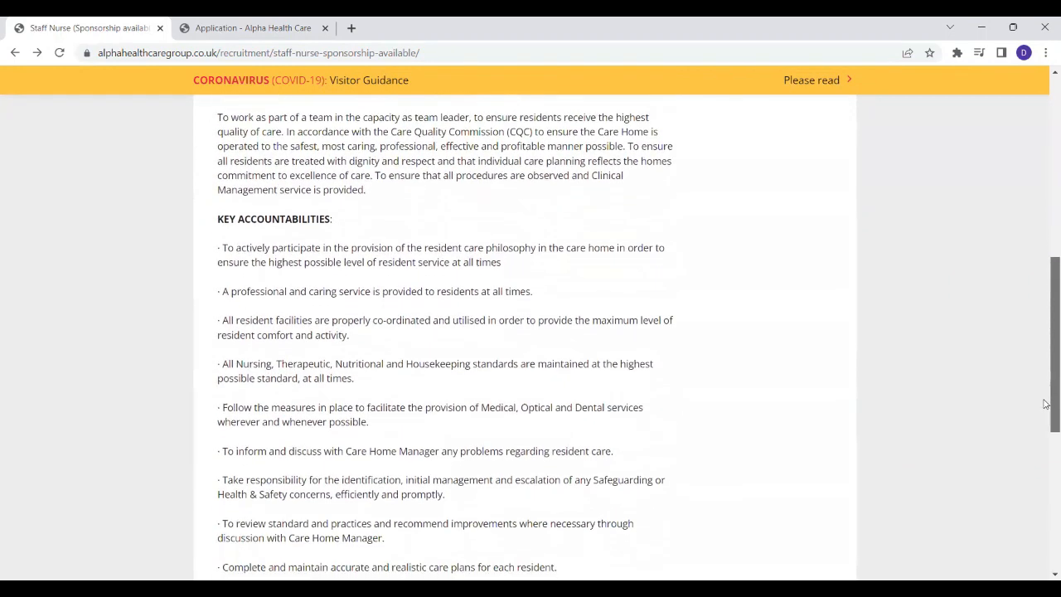
{"action": "scroll", "scroll_direction": "down", "scroll_amount": 3}
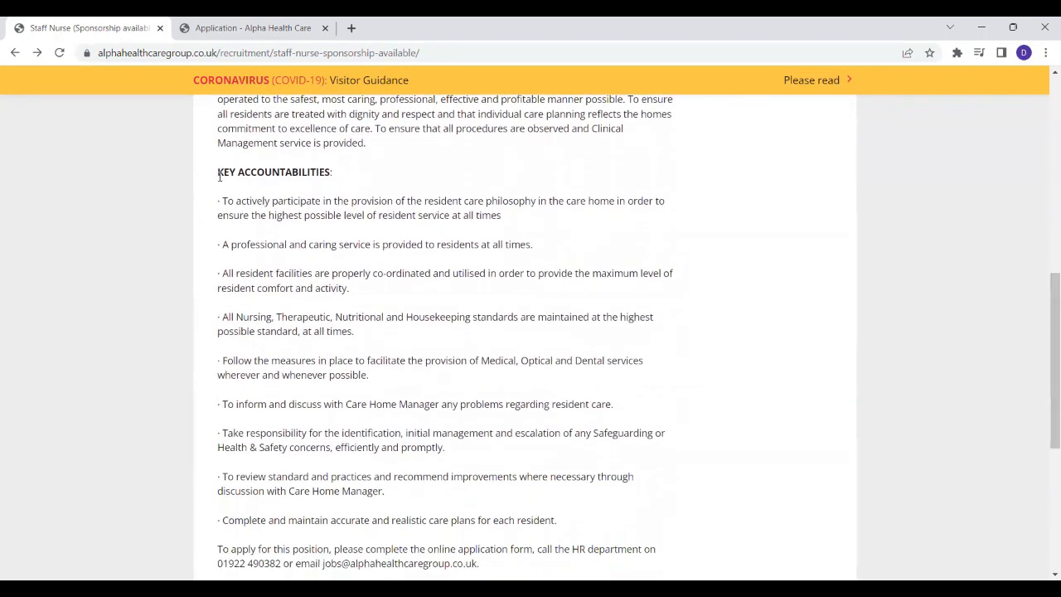
{"action": "double_click", "coordinate": [273, 171]}
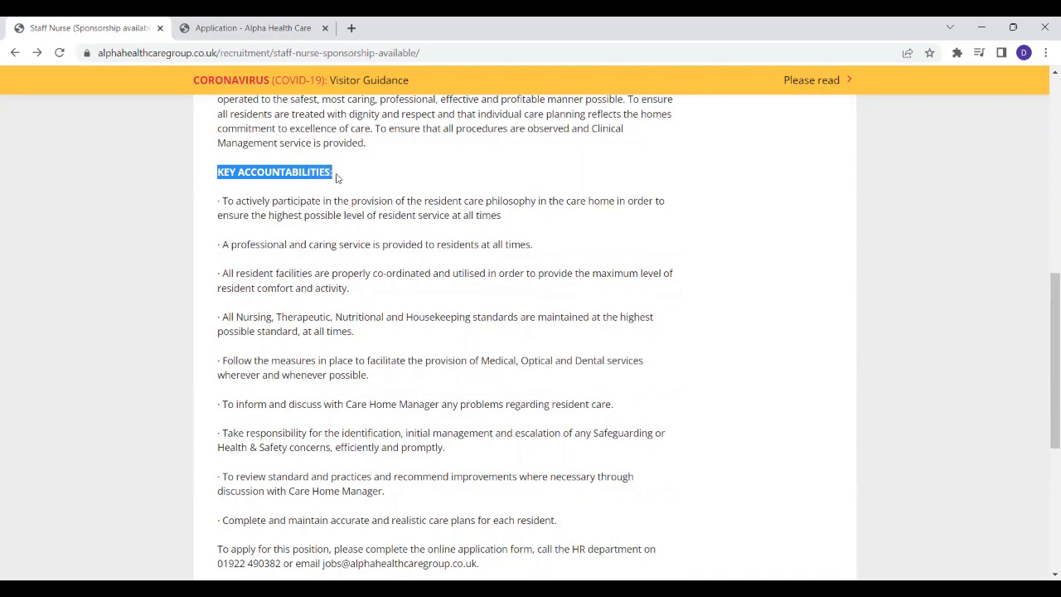
{"action": "scroll", "scroll_direction": "down", "scroll_amount": 3}
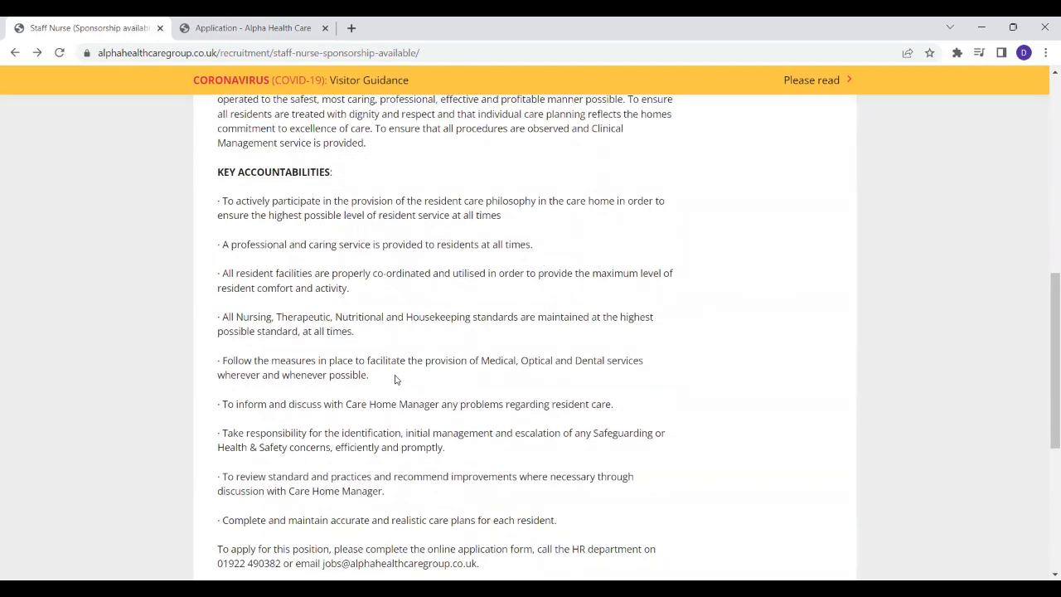
{"action": "left_click_drag", "start_coordinate": [217, 200], "coordinate": [431, 433]}
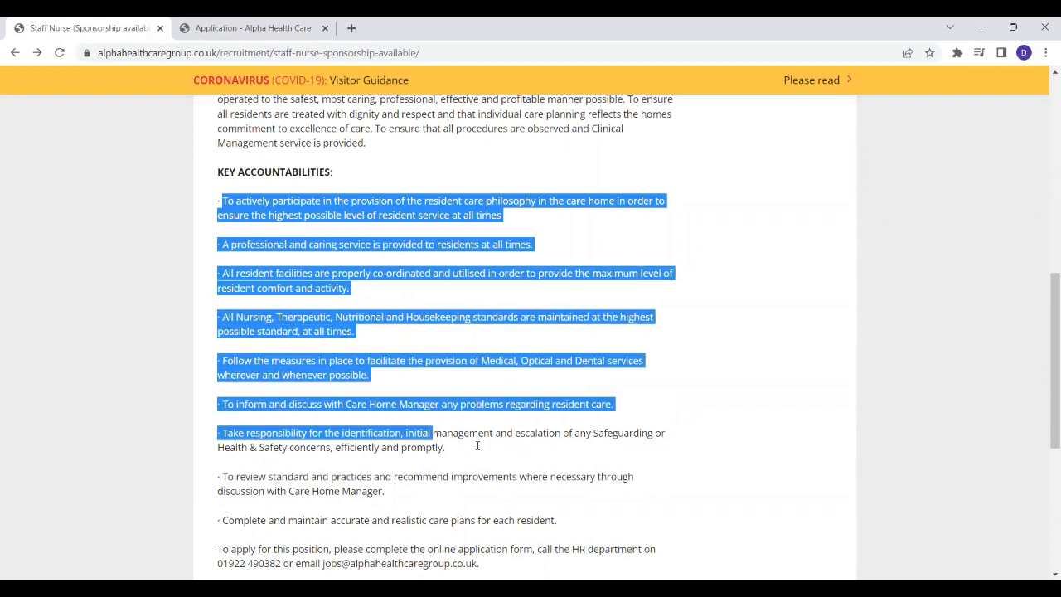
{"action": "left_click_drag", "start_coordinate": [432, 440], "coordinate": [557, 521]}
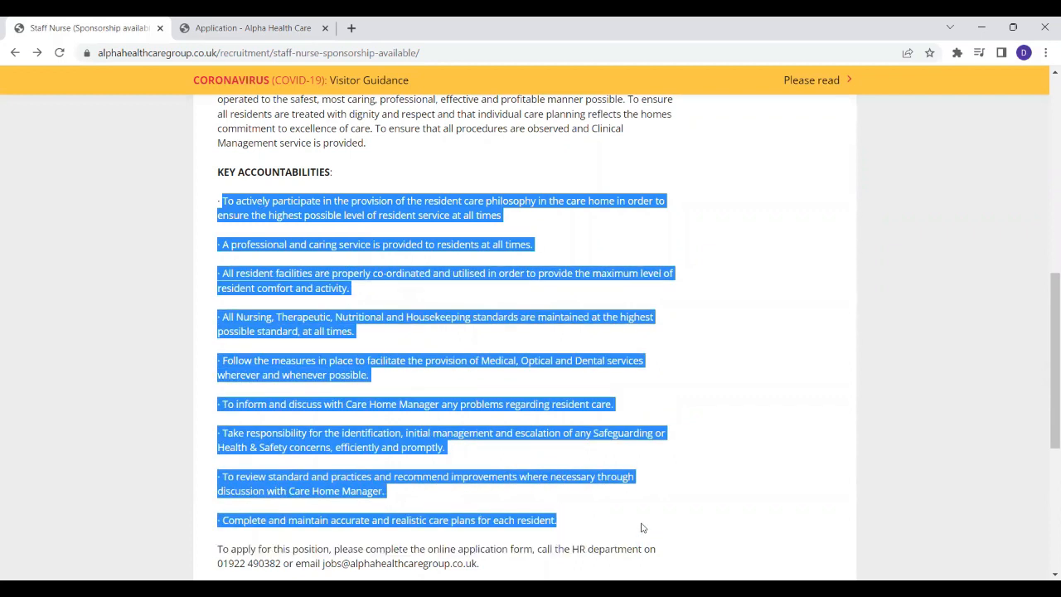
{"action": "left_click", "coordinate": [335, 461]}
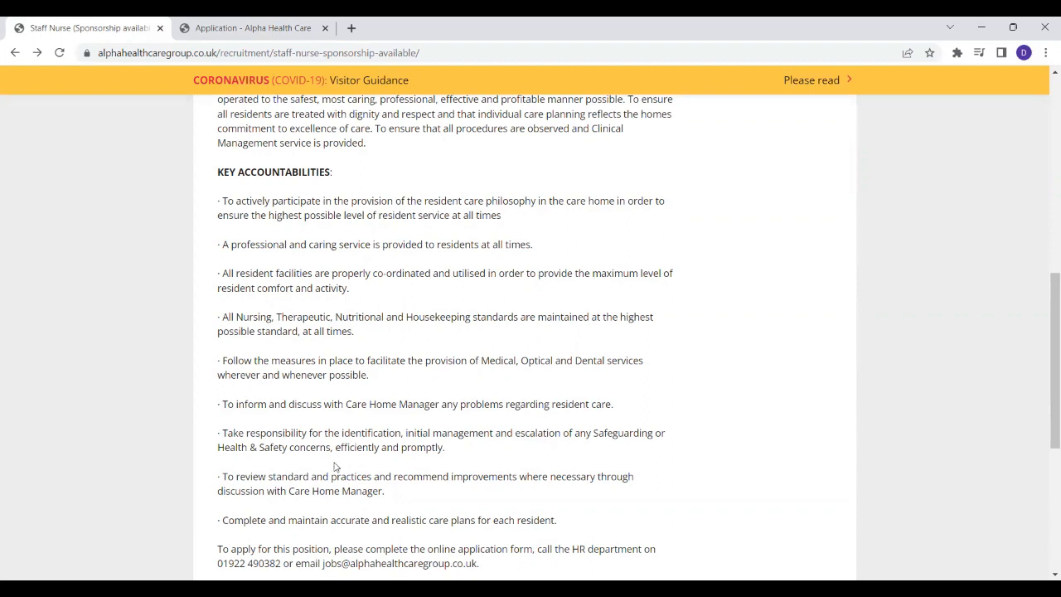
{"action": "mouse_move", "coordinate": [332, 466]}
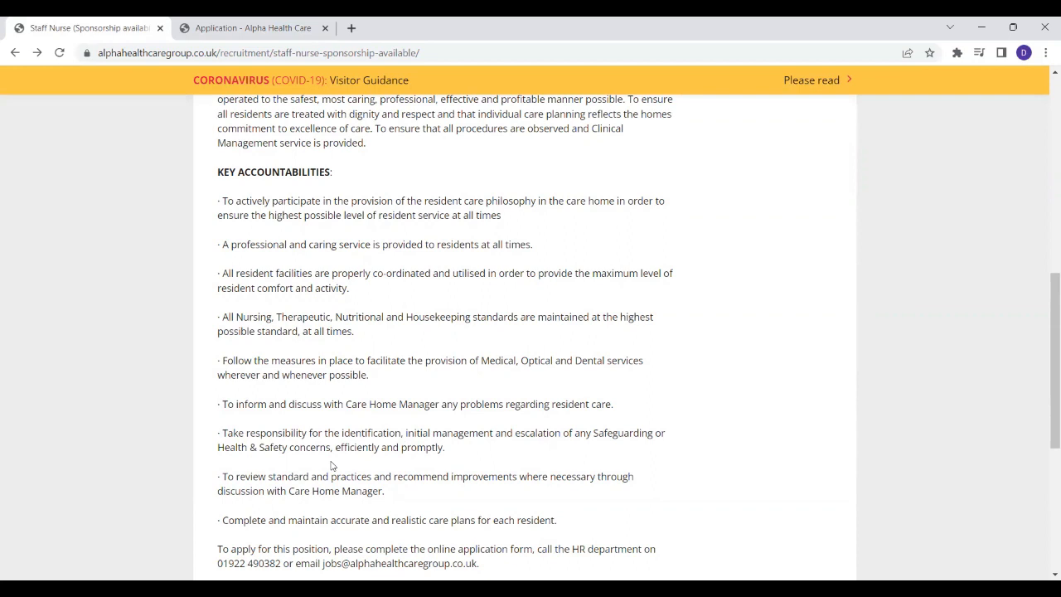
{"action": "mouse_move", "coordinate": [212, 379]}
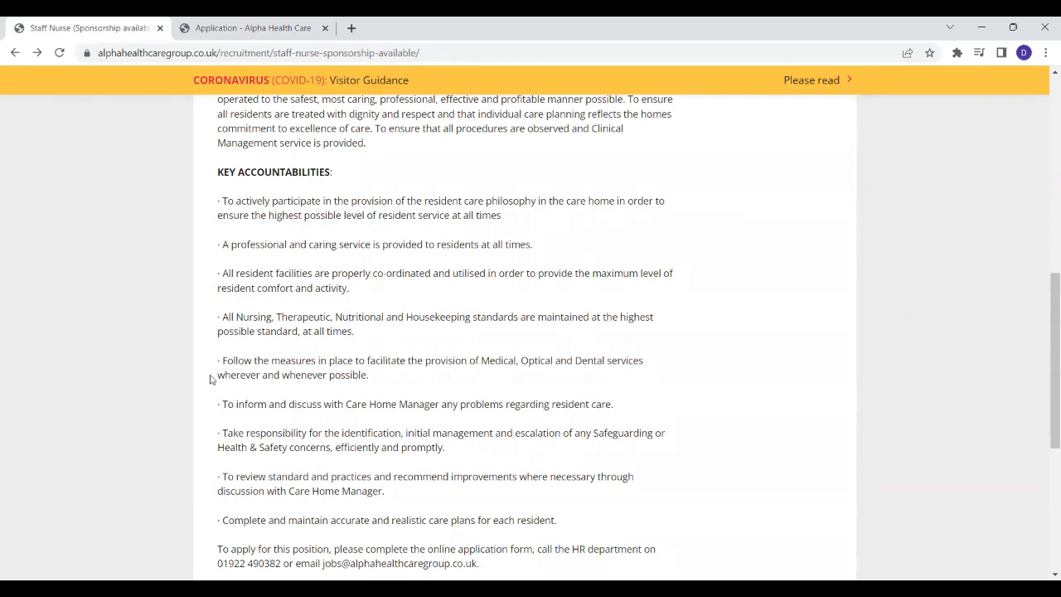
Scroll down to the Apply By Phone and Apply Online buttons at the end of the listing.
{"action": "scroll", "scroll_direction": "down", "scroll_amount": 3}
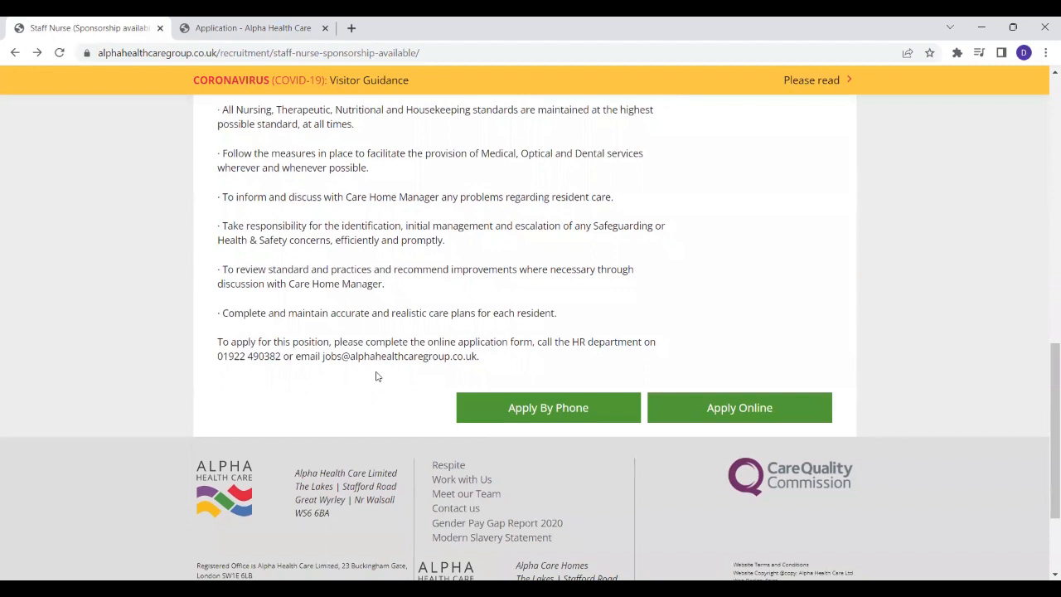
{"action": "scroll", "scroll_direction": "down", "scroll_amount": 3}
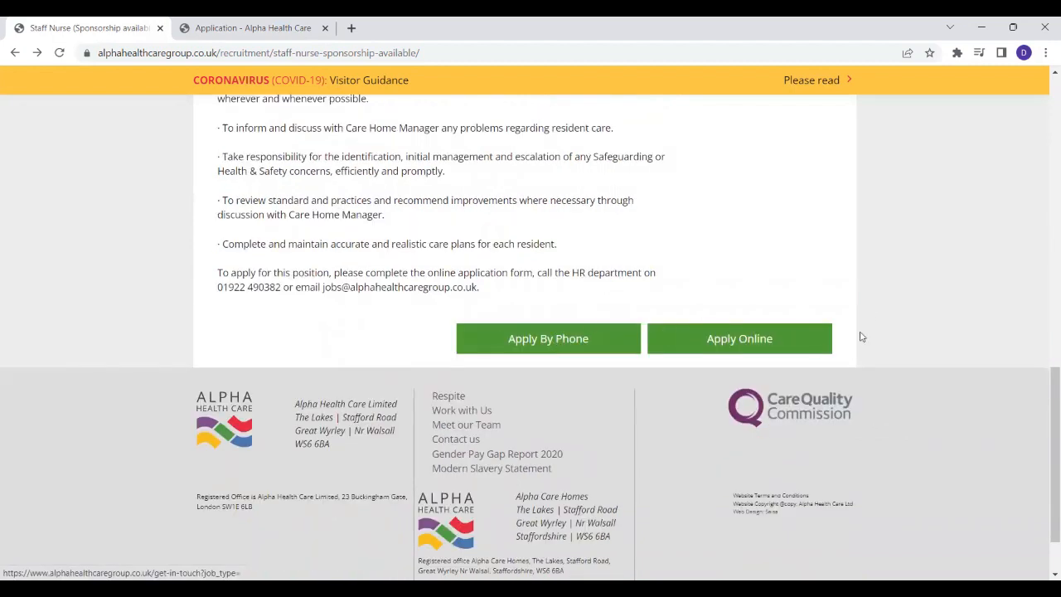
{"action": "mouse_move", "coordinate": [740, 338]}
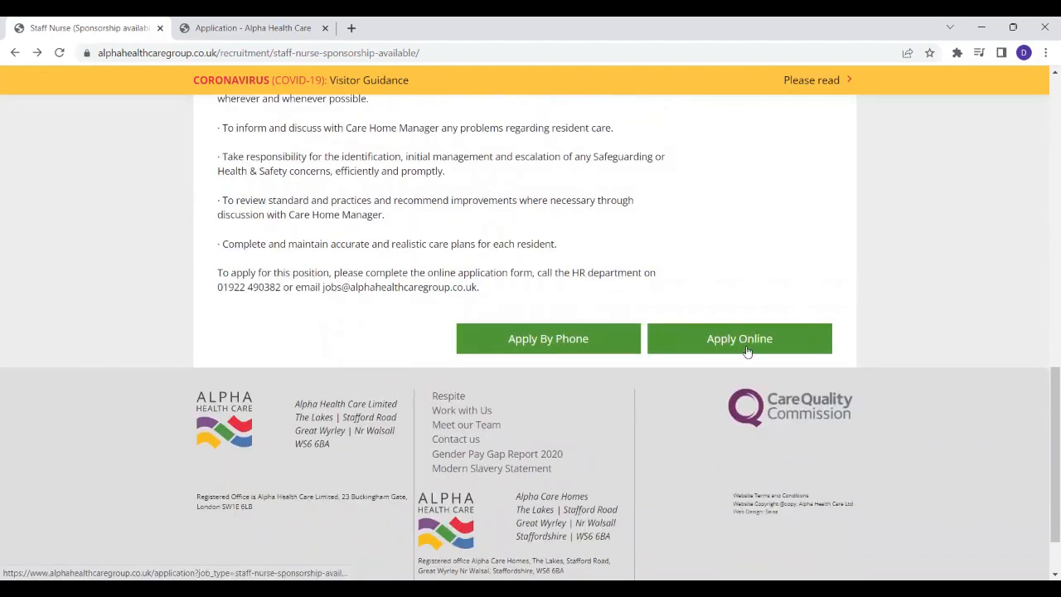
{"action": "mouse_move", "coordinate": [547, 339]}
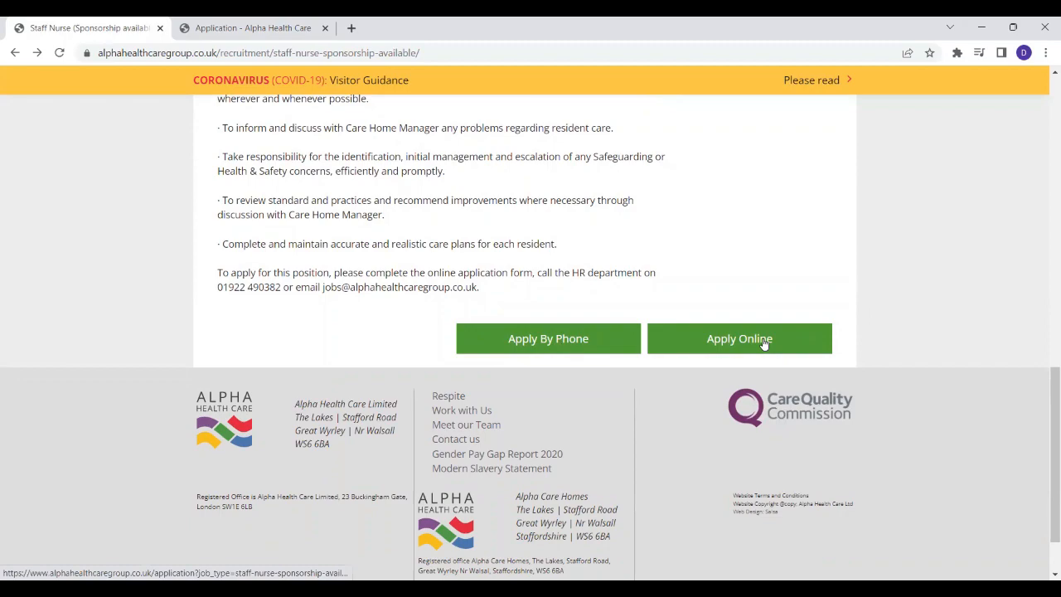
{"action": "mouse_move", "coordinate": [792, 347]}
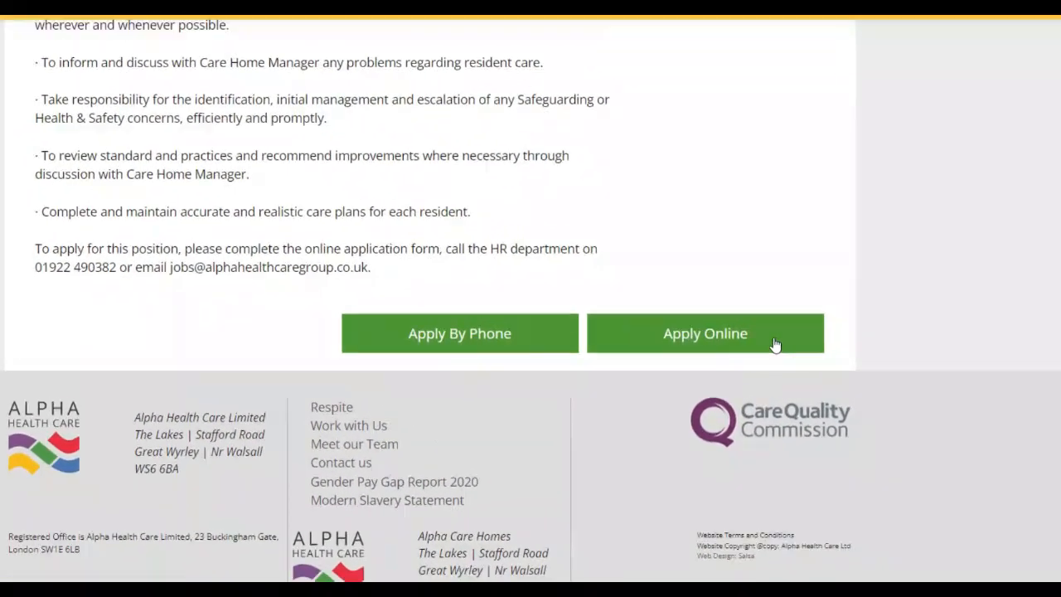
Start the staff nurse online application and review the first form fields.
{"action": "left_click", "coordinate": [705, 332]}
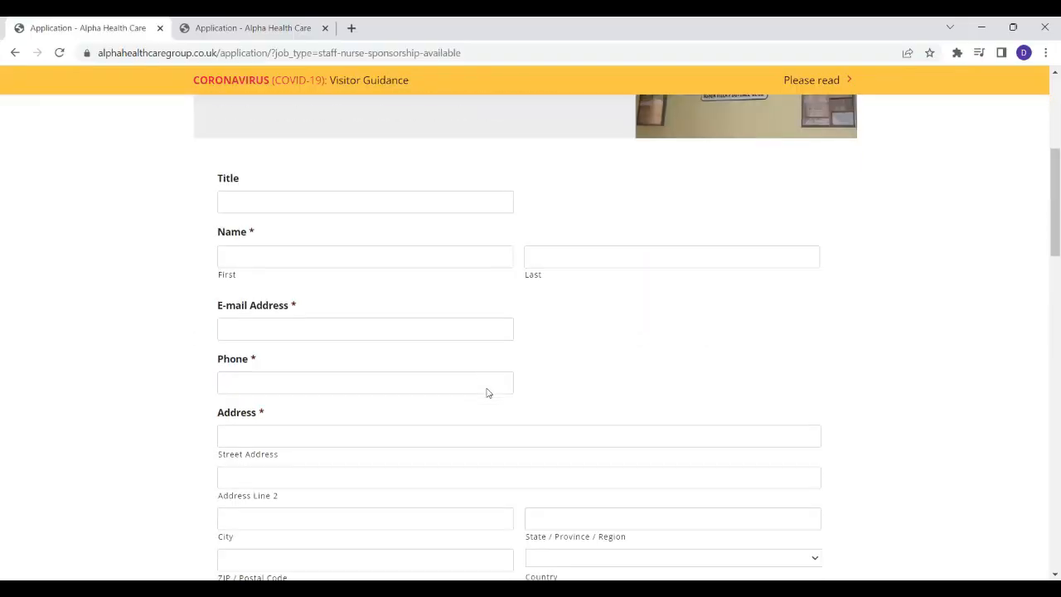
{"action": "mouse_move", "coordinate": [408, 232]}
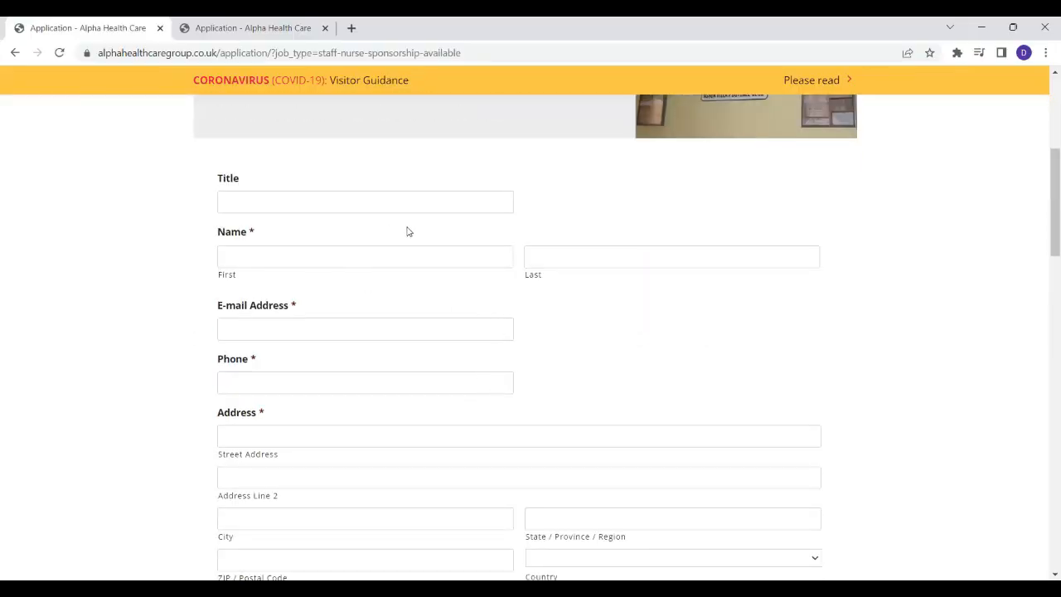
{"action": "mouse_move", "coordinate": [451, 273]}
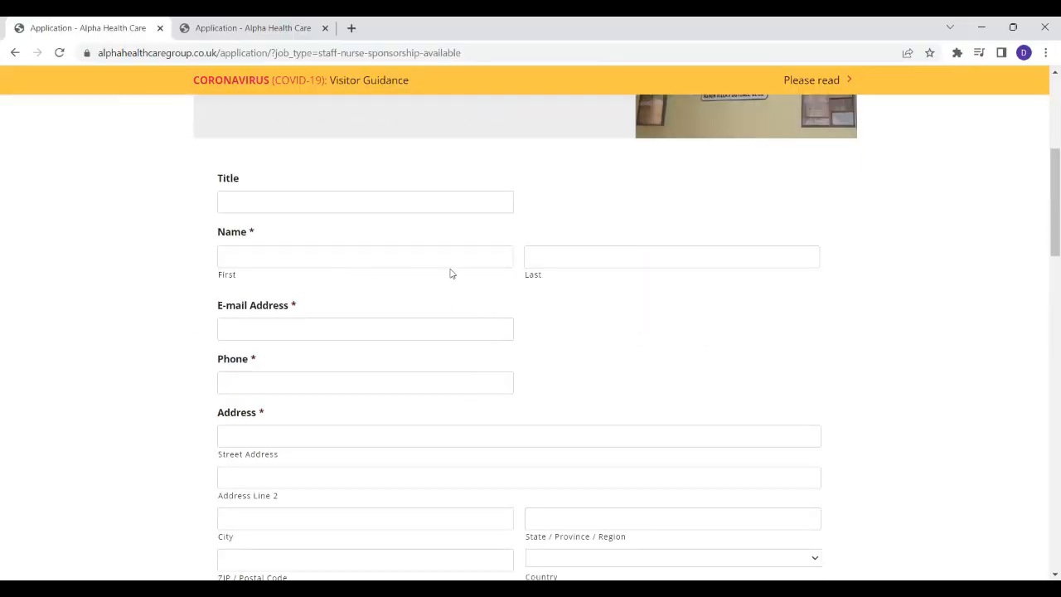
{"action": "scroll", "scroll_direction": "down", "scroll_amount": 3}
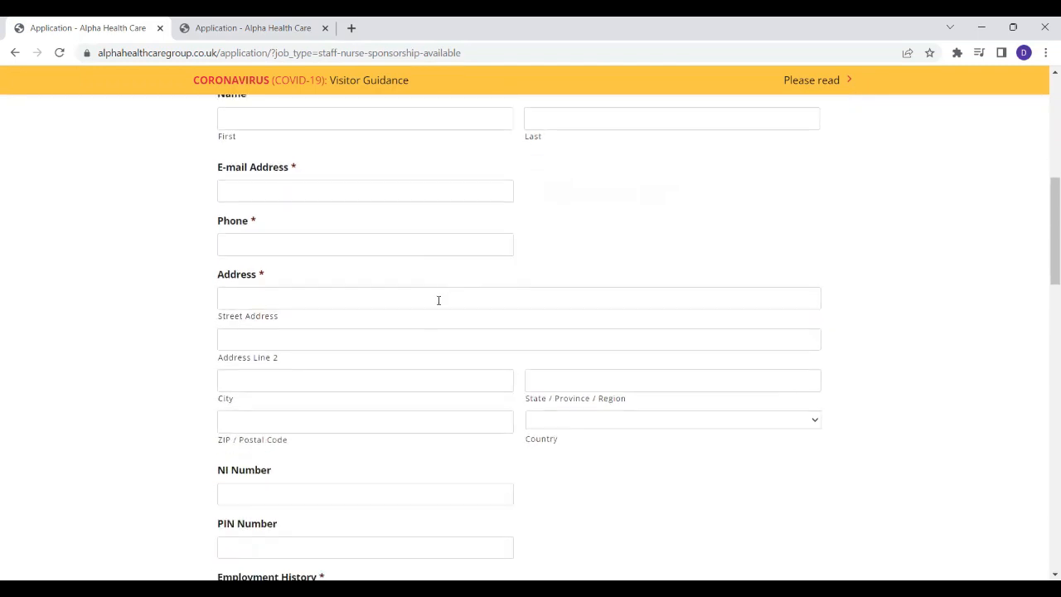
{"action": "scroll", "scroll_direction": "down", "scroll_amount": 3}
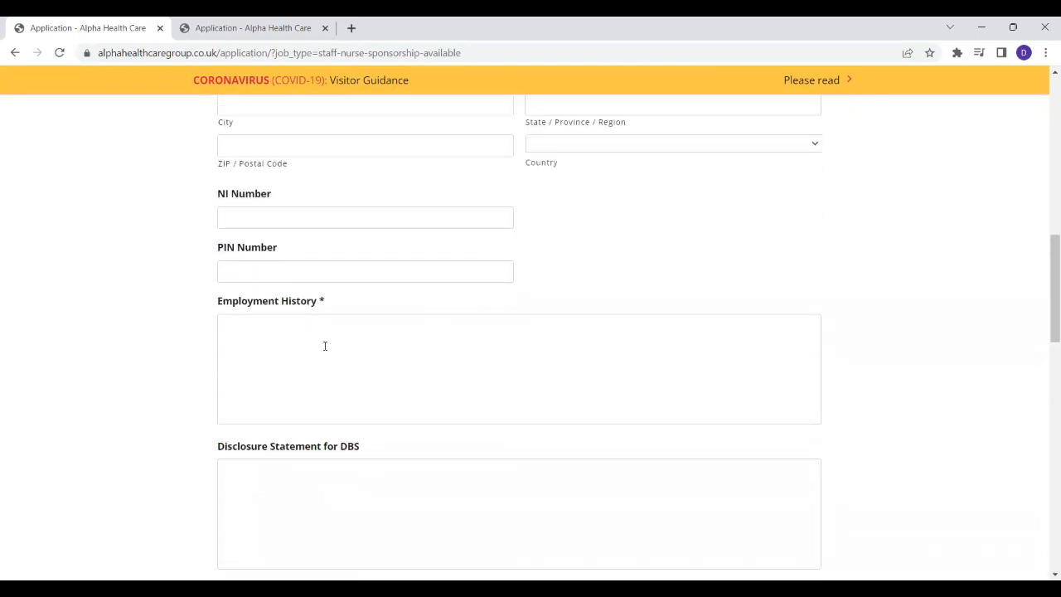
{"action": "scroll", "scroll_direction": "down", "scroll_amount": 3}
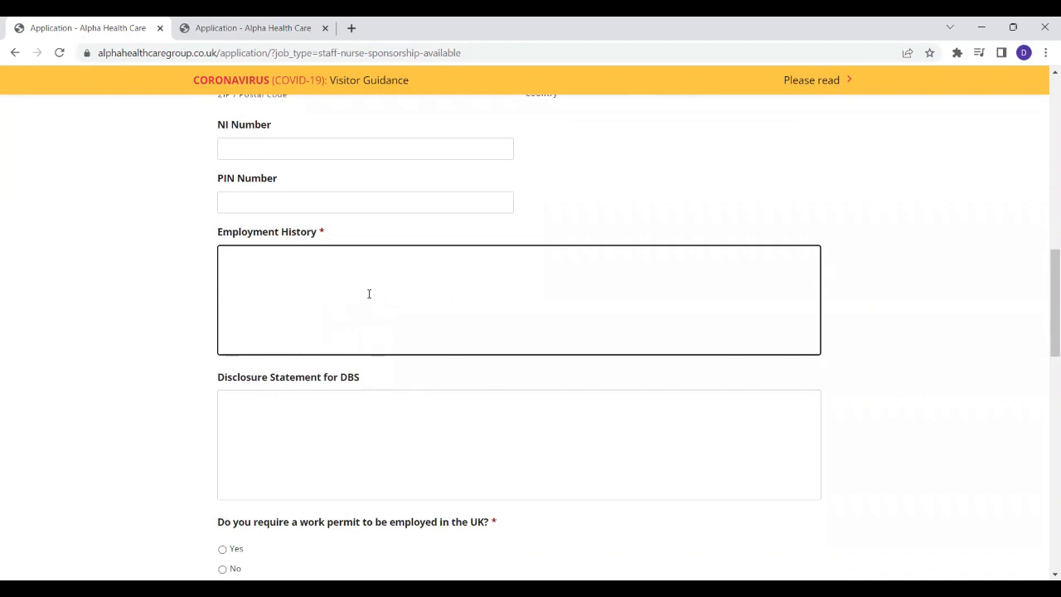
{"action": "scroll", "scroll_direction": "down", "scroll_amount": 3}
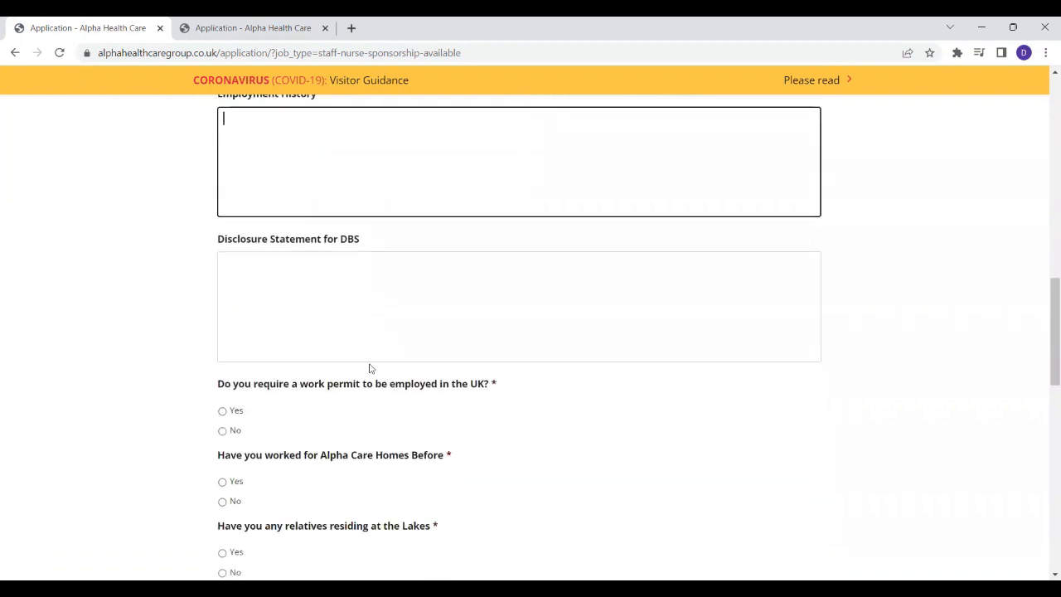
{"action": "scroll", "scroll_direction": "up", "scroll_amount": 3}
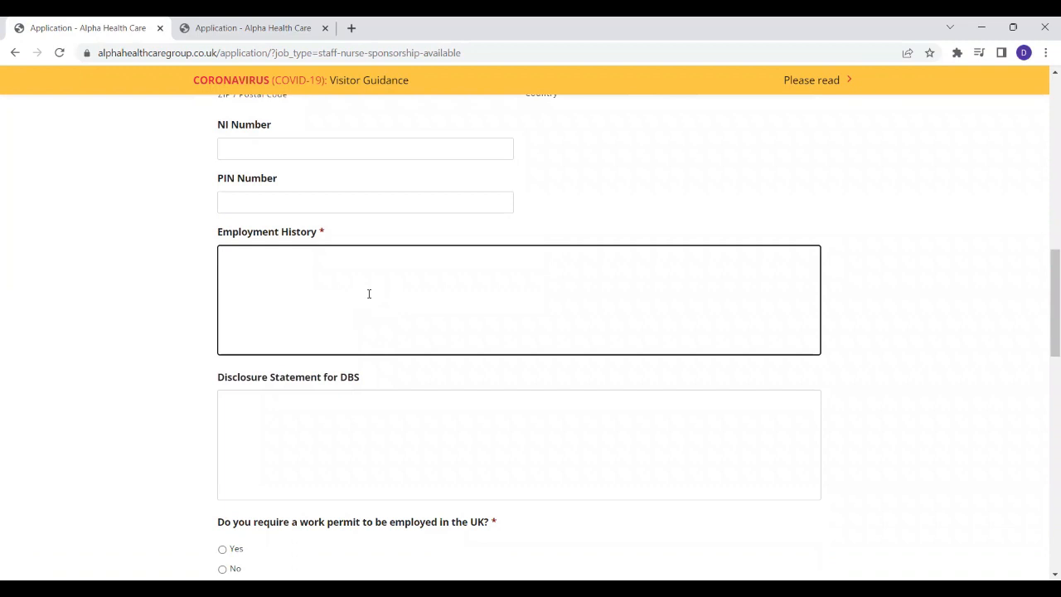
Review the remaining form fields down to the Submit button, then move back toward the top.
{"action": "scroll", "scroll_direction": "down", "scroll_amount": 3}
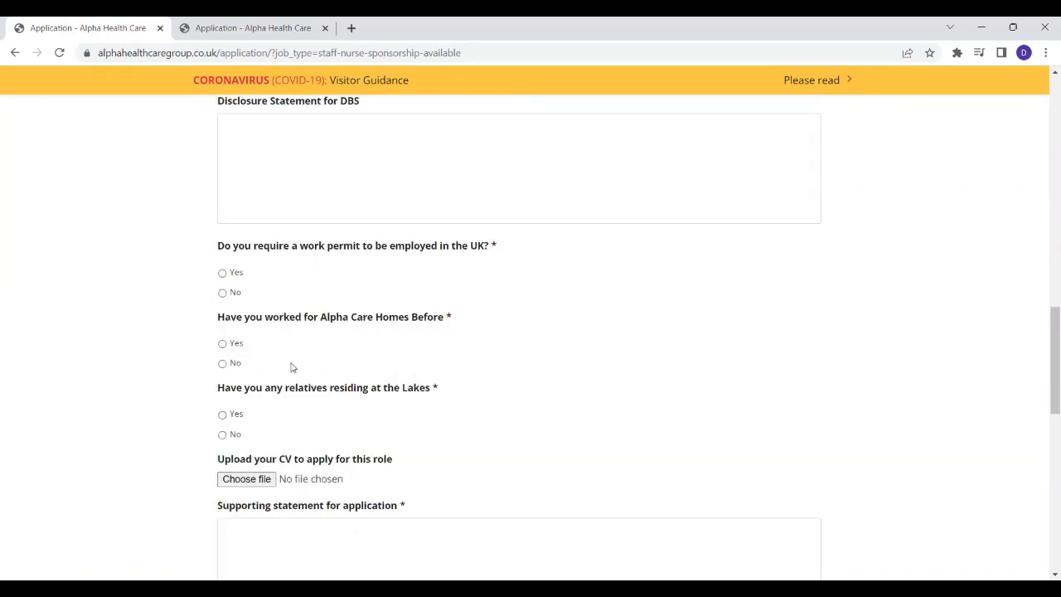
{"action": "scroll", "scroll_direction": "down", "scroll_amount": 3}
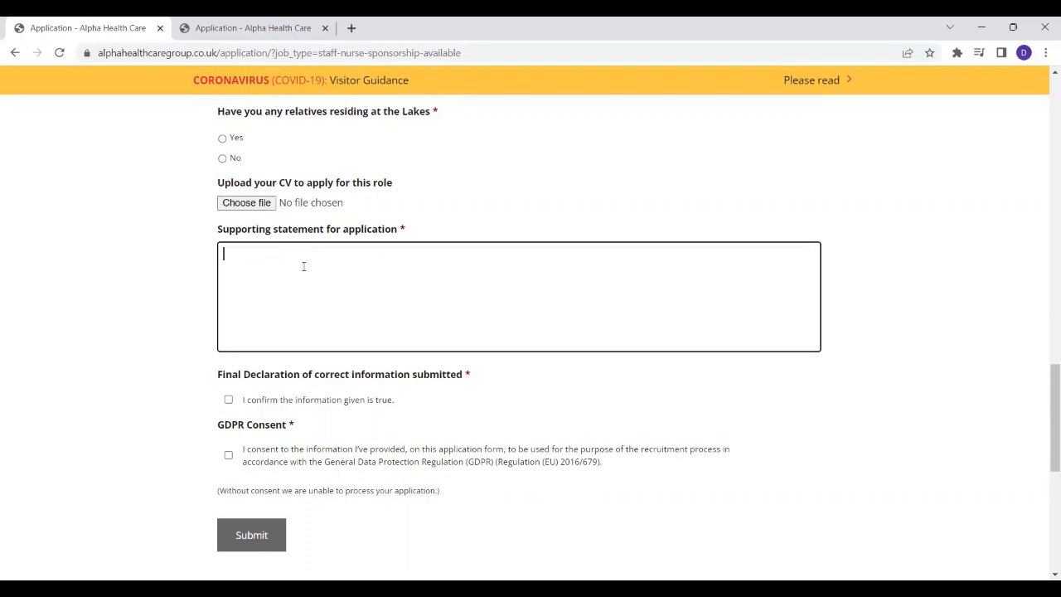
{"action": "mouse_move", "coordinate": [343, 266]}
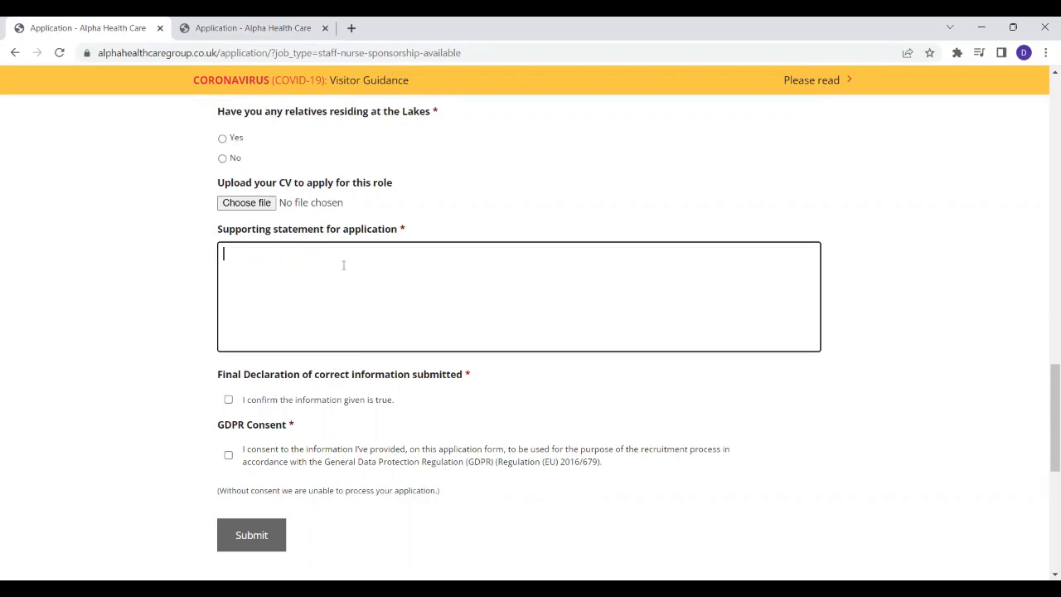
{"action": "scroll", "scroll_direction": "down", "scroll_amount": 3}
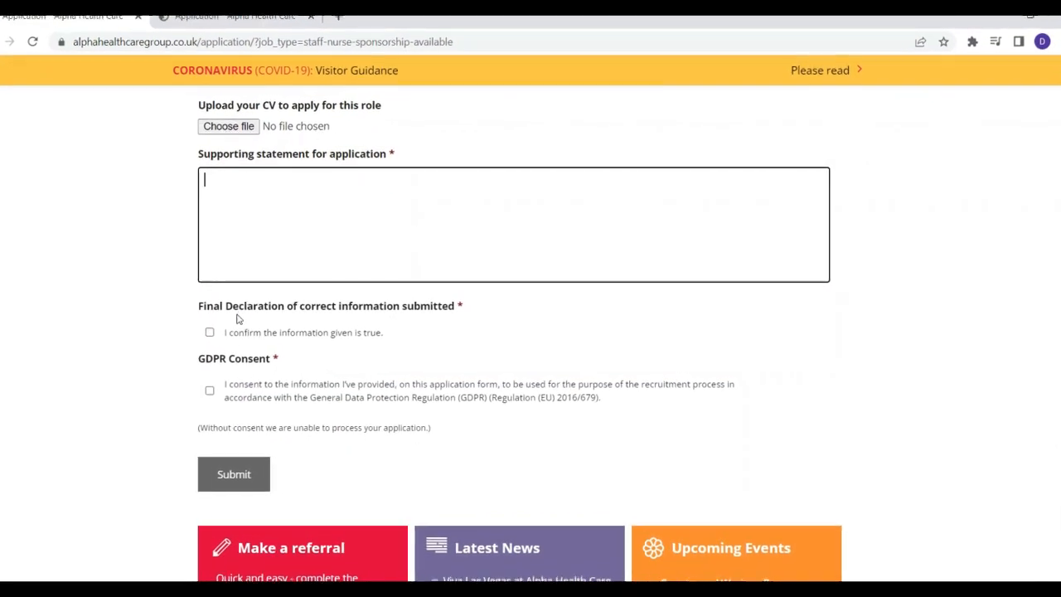
{"action": "scroll", "scroll_direction": "down", "scroll_amount": 3}
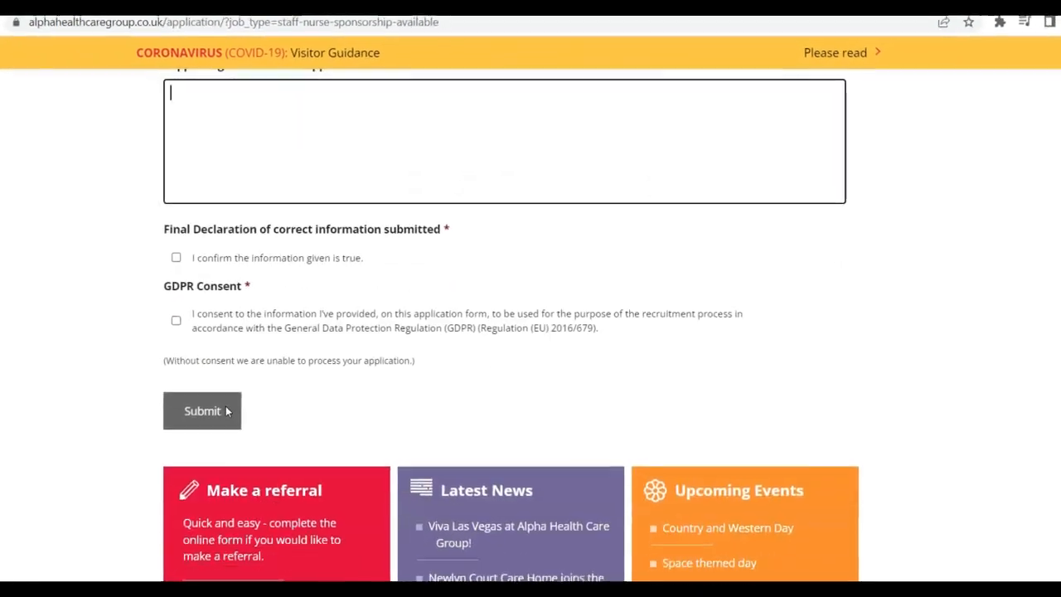
{"action": "scroll", "scroll_direction": "down", "scroll_amount": 3}
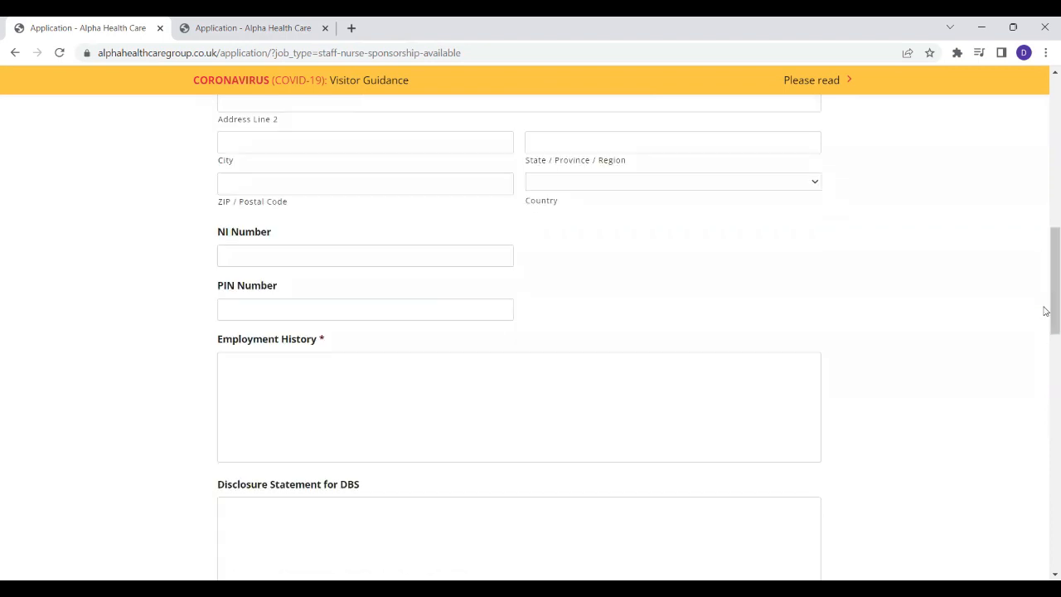
{"action": "scroll", "scroll_direction": "up", "scroll_amount": 3}
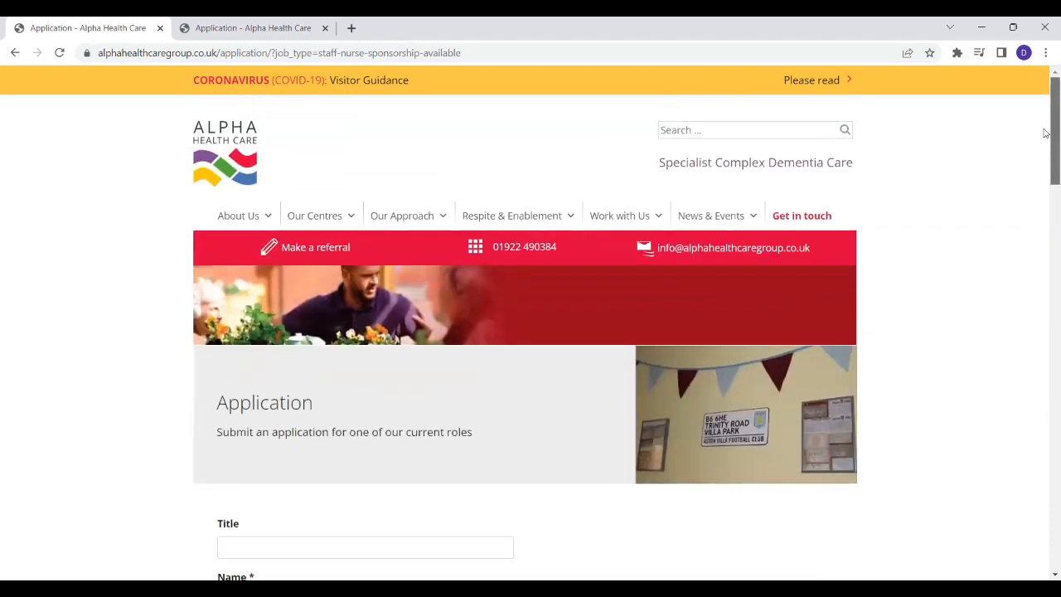